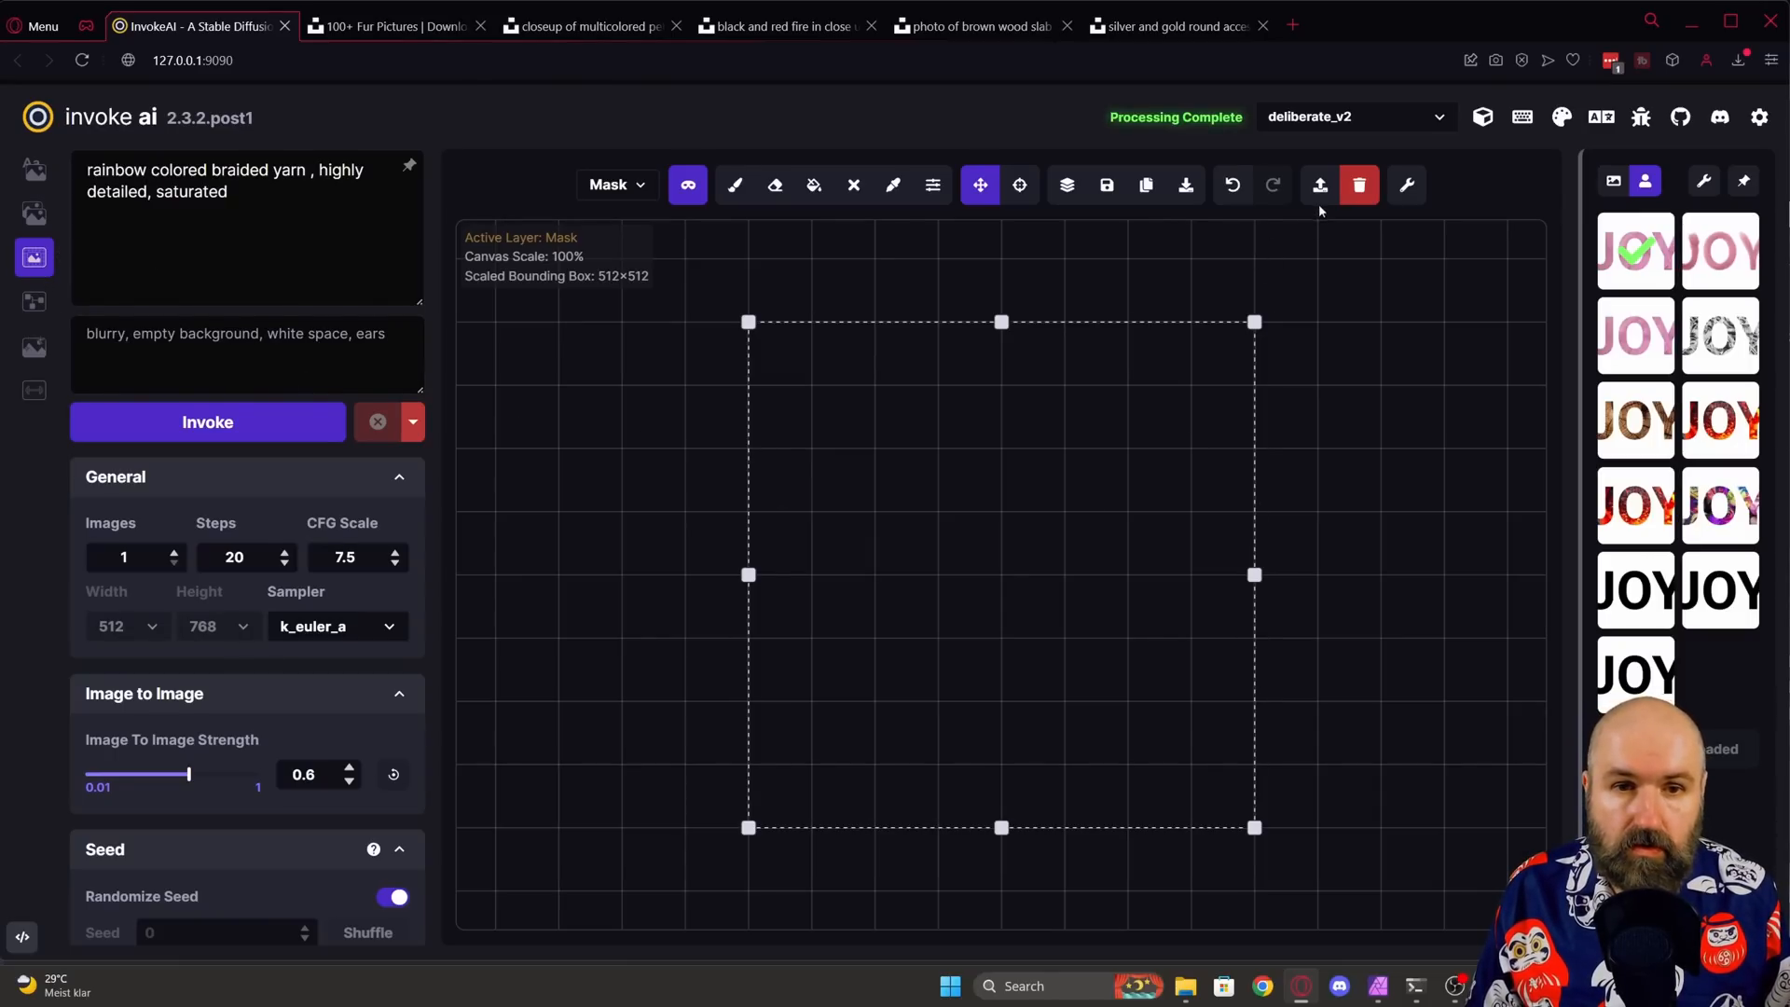
mouse_move(1318, 185)
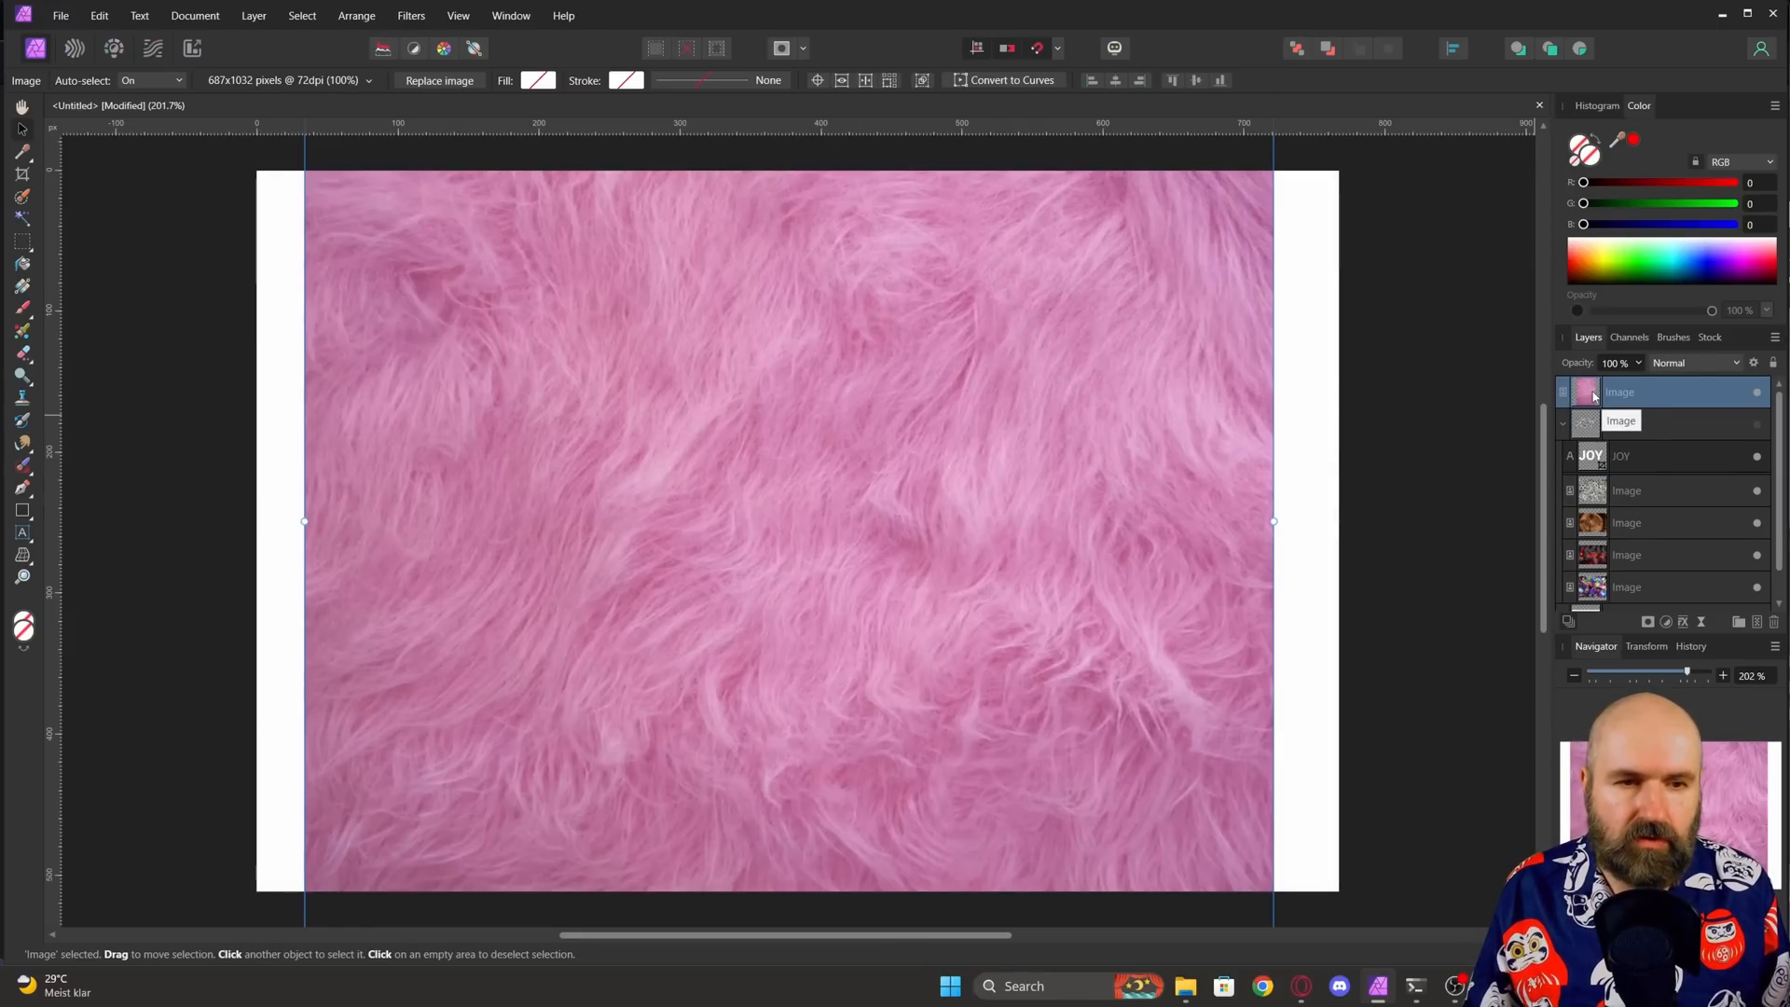
Step: Group the pink fur image layer from its layer context menu
right_click(1622, 392)
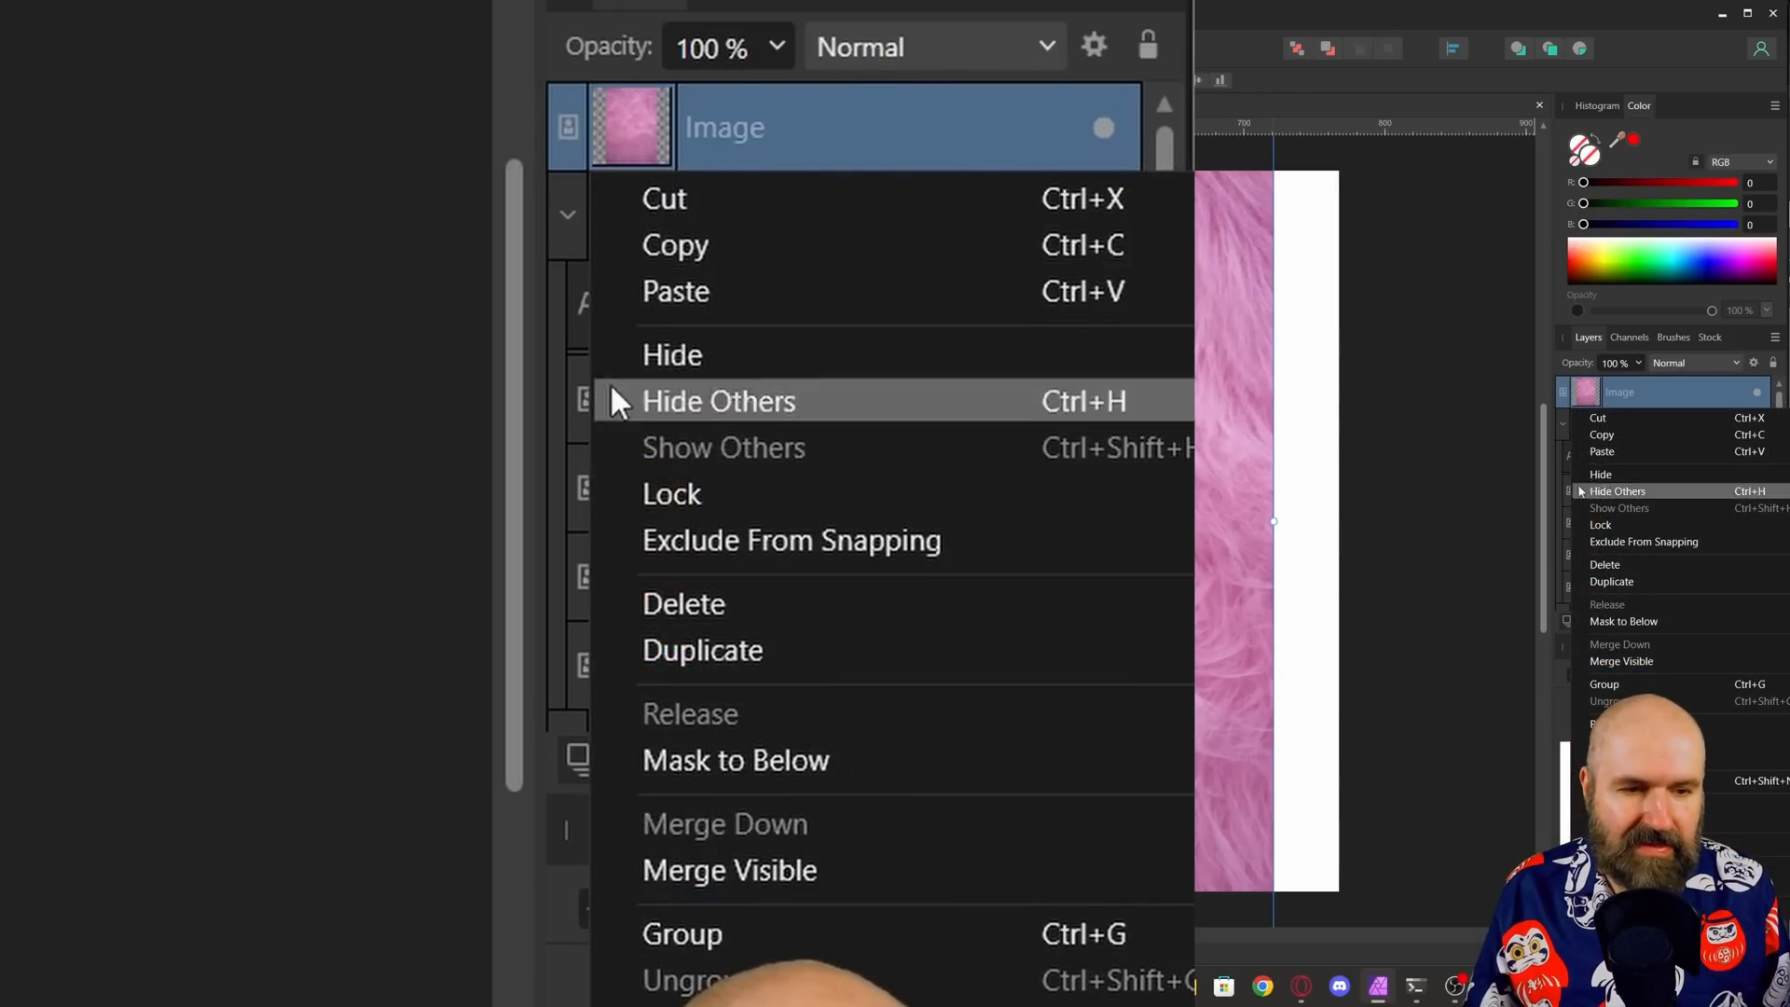
mouse_move(682, 934)
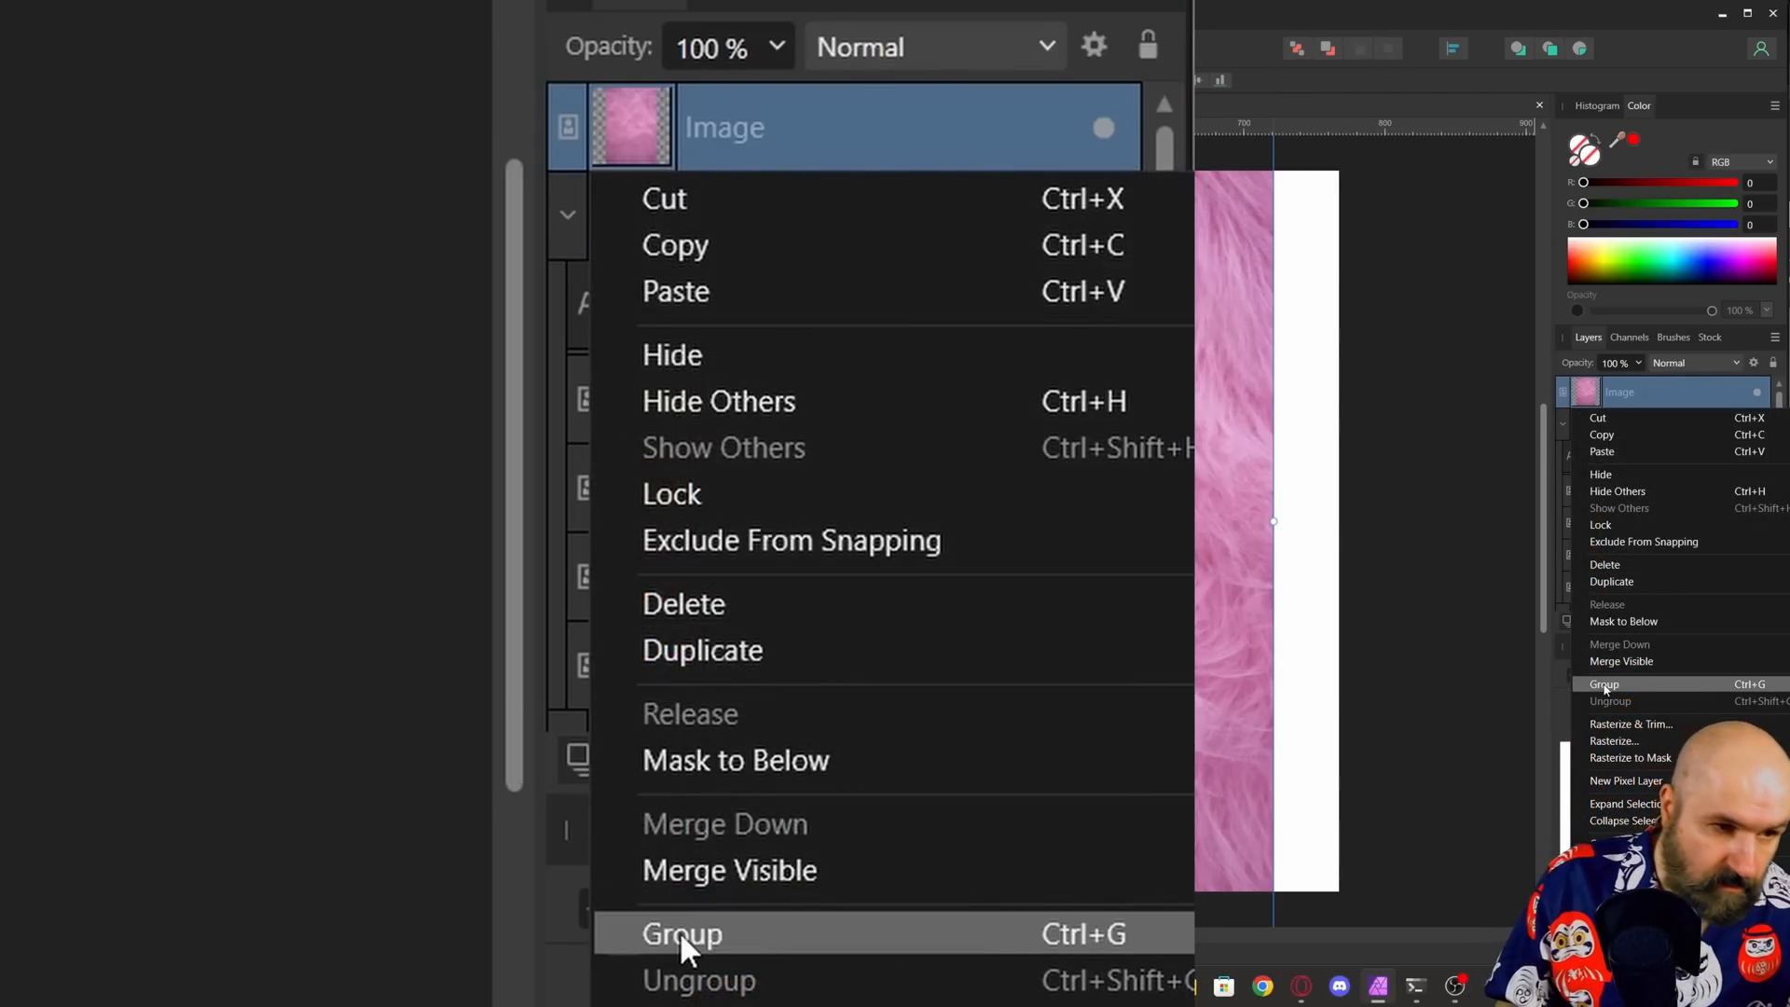
click(682, 934)
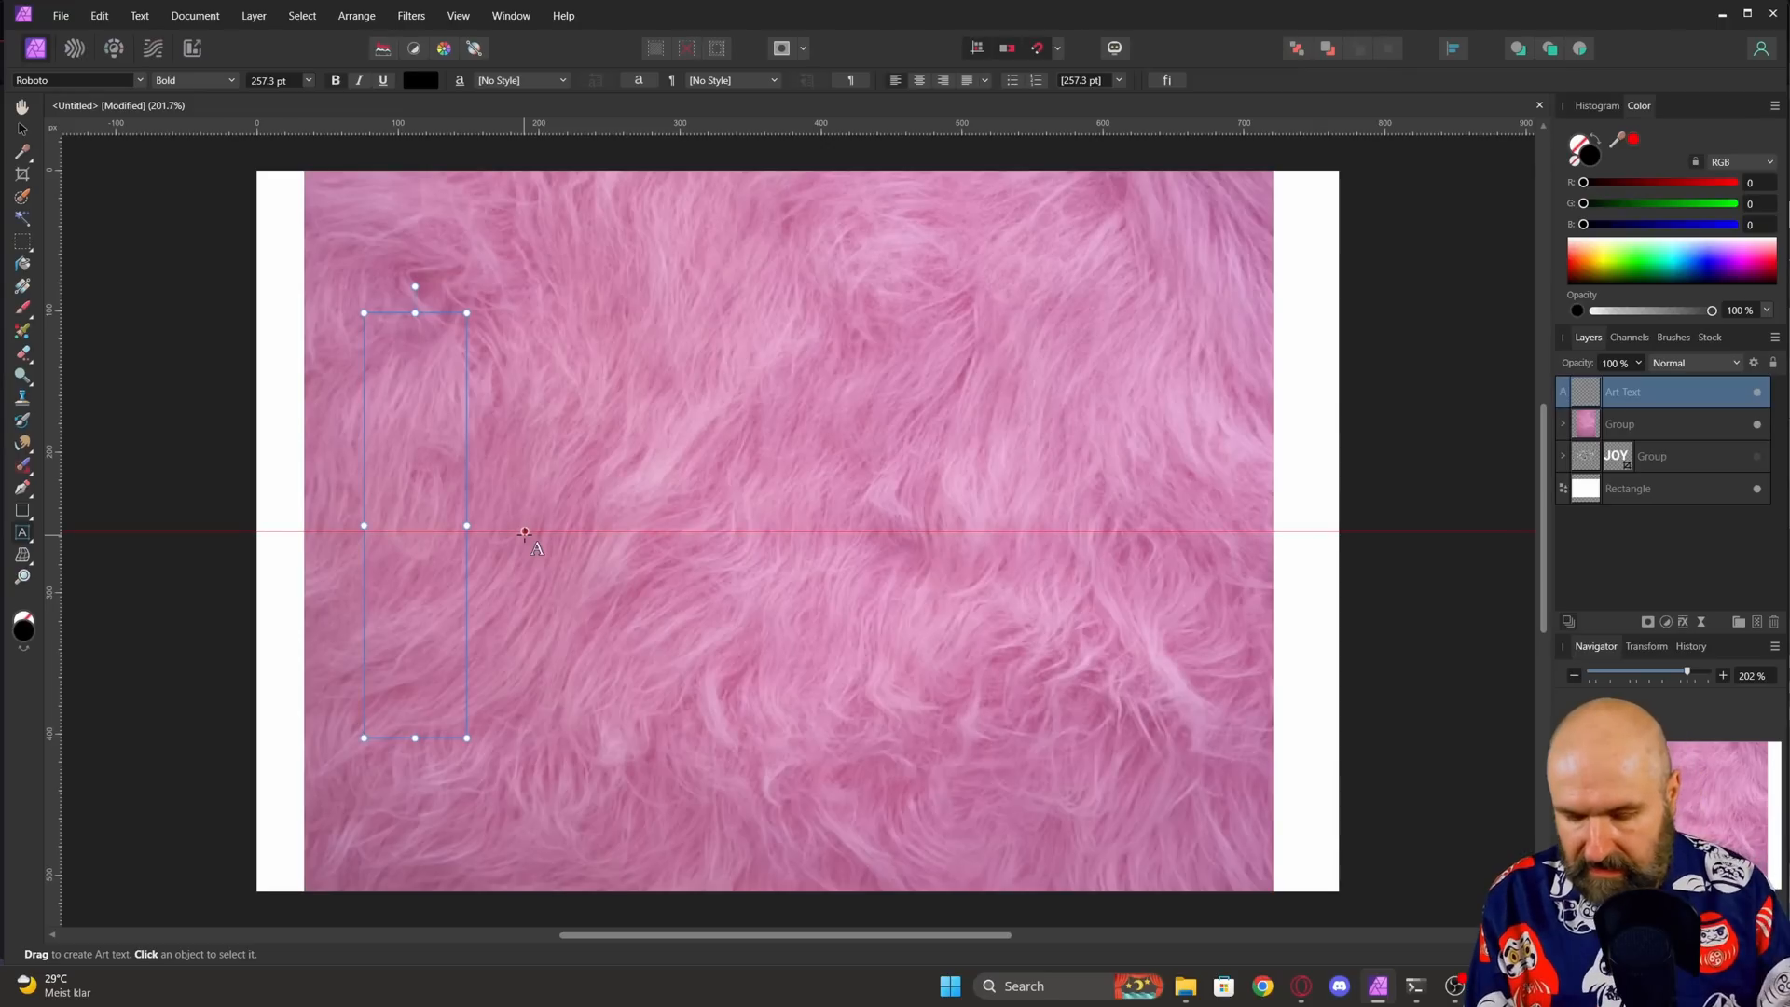
Step: Type a large JOY artistic text across the page and set it to Mask to Below
text(JOY)
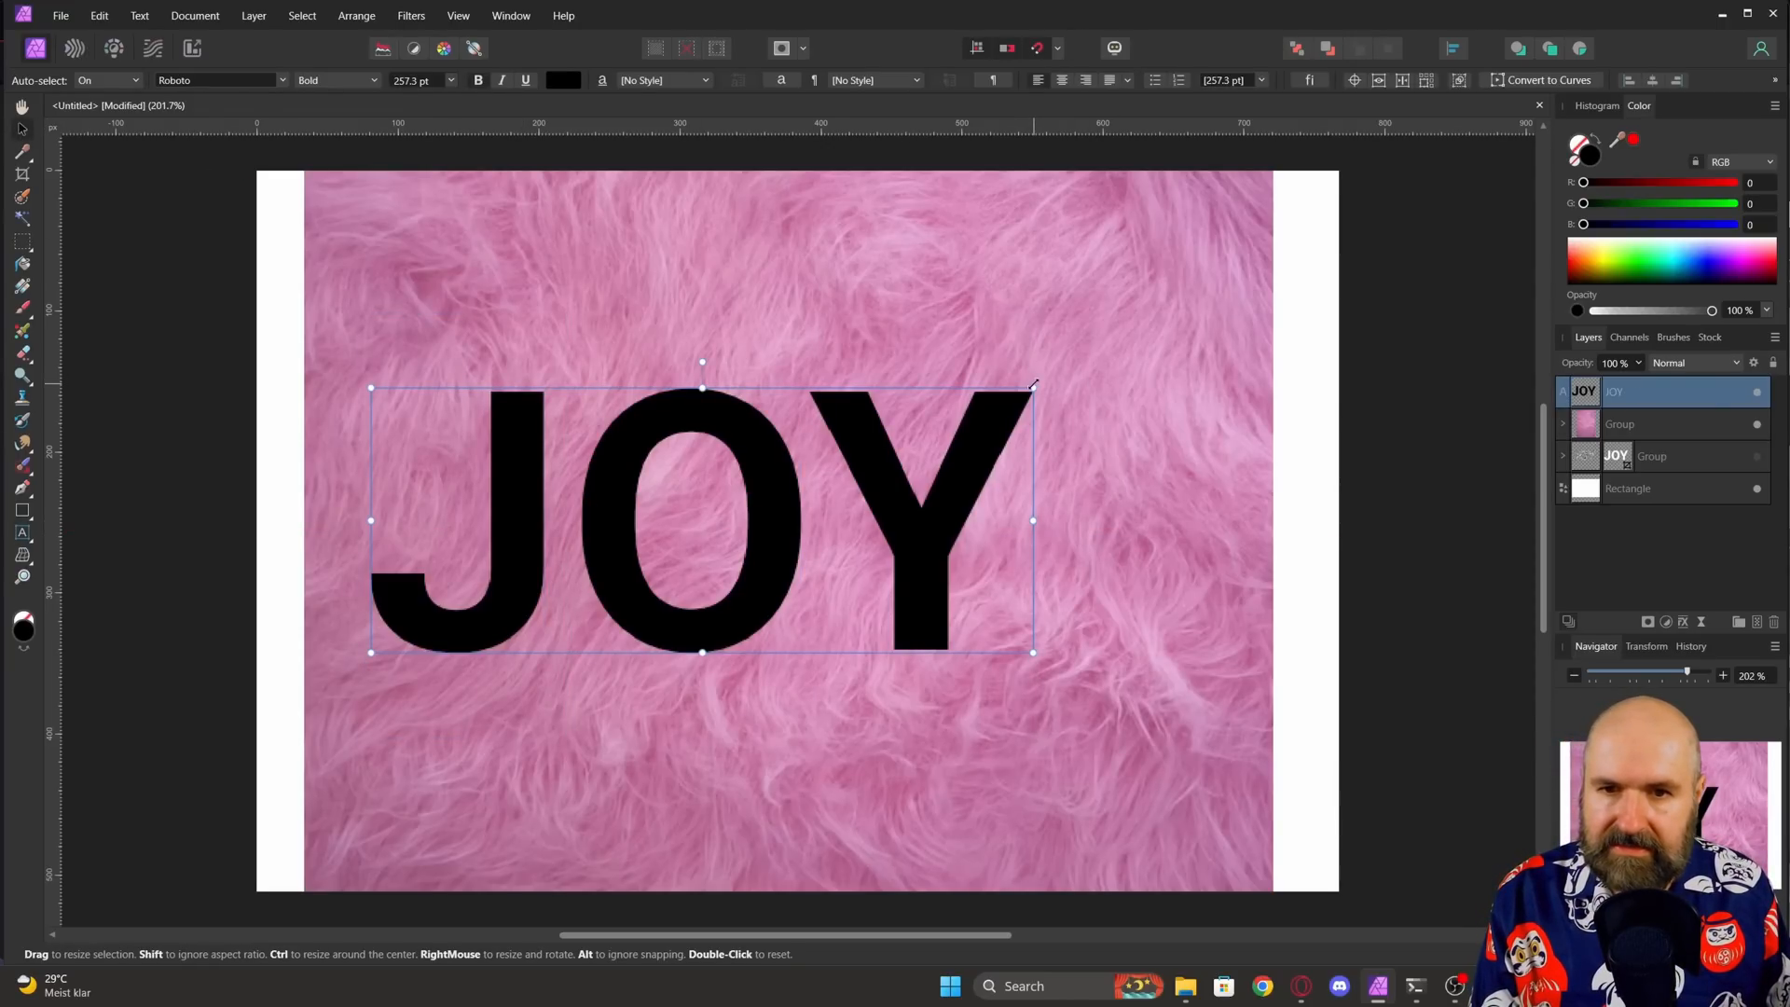
drag(1033, 386, 1210, 375)
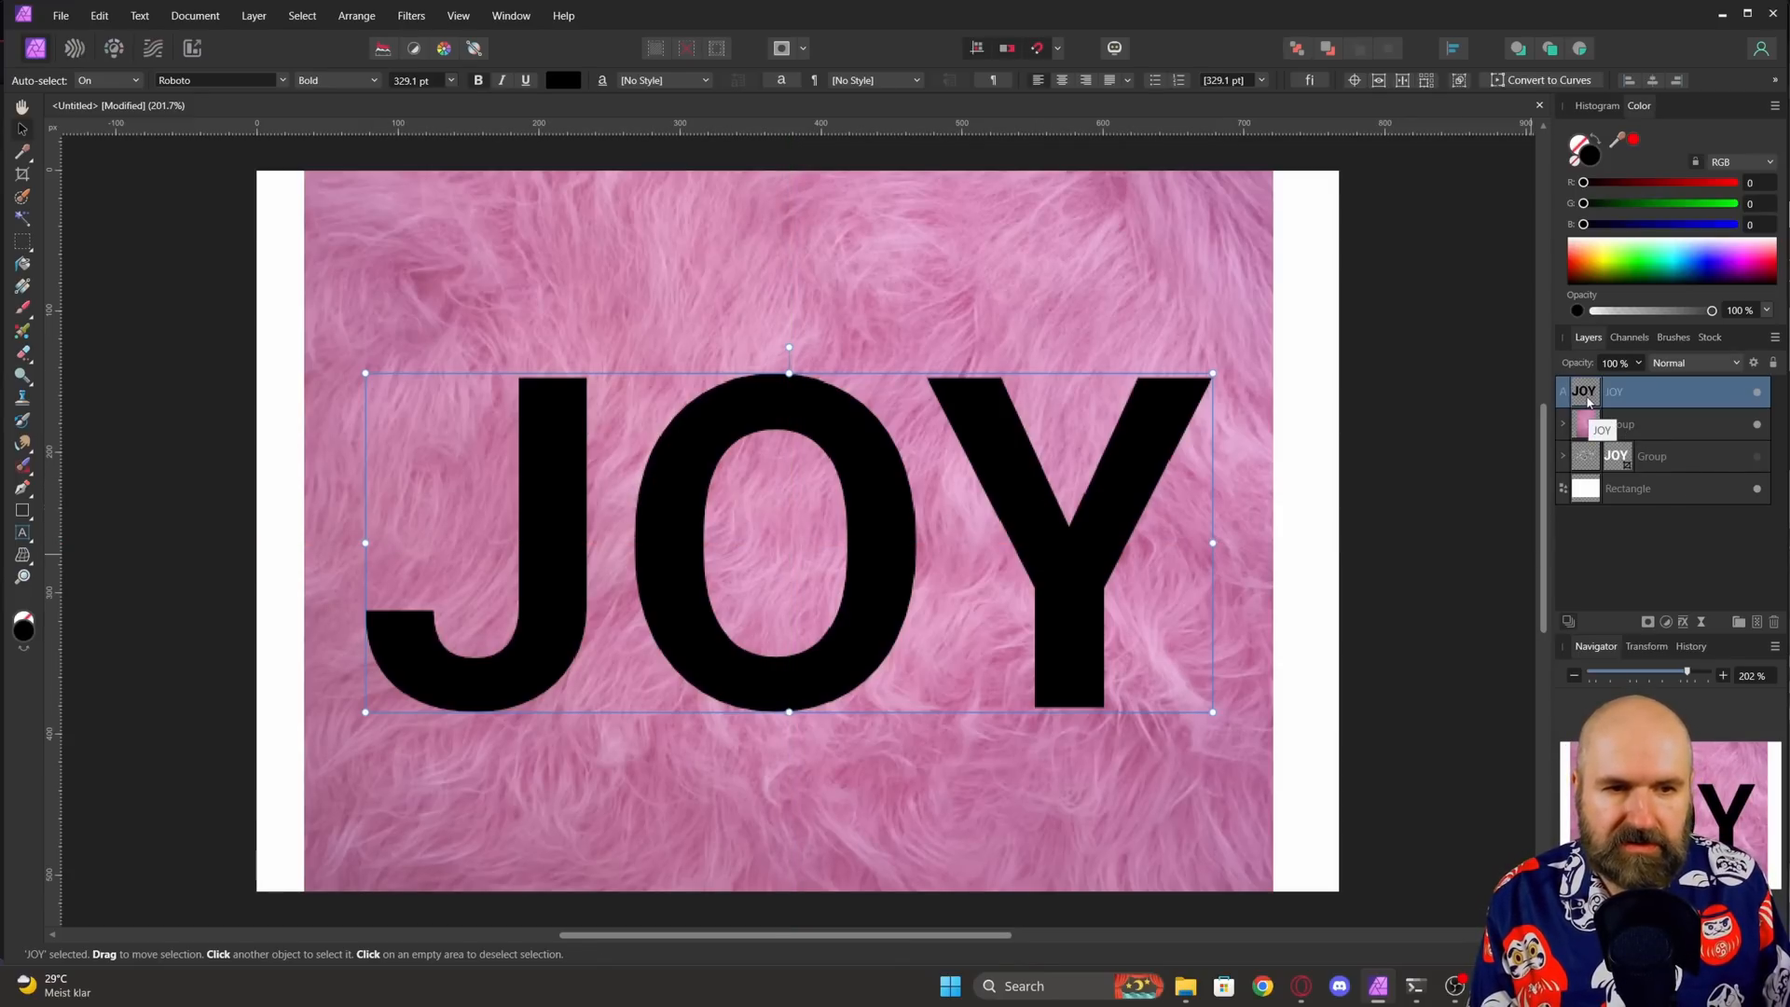
right_click(1581, 390)
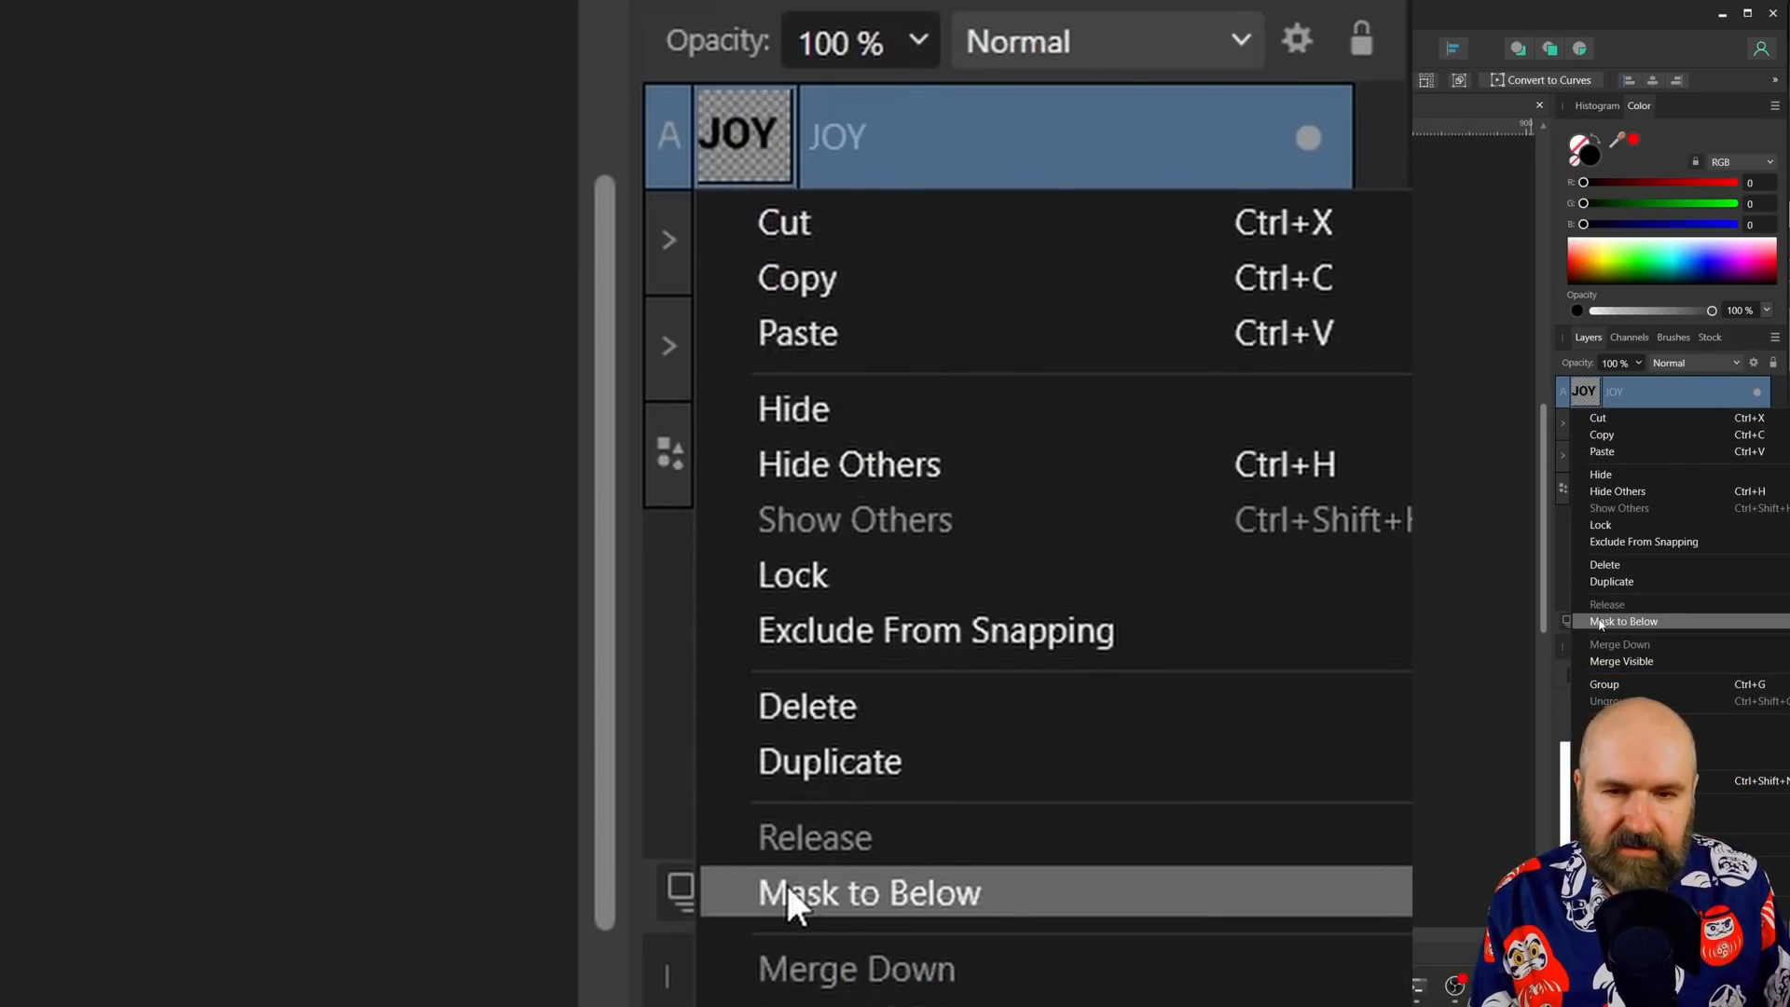
click(869, 892)
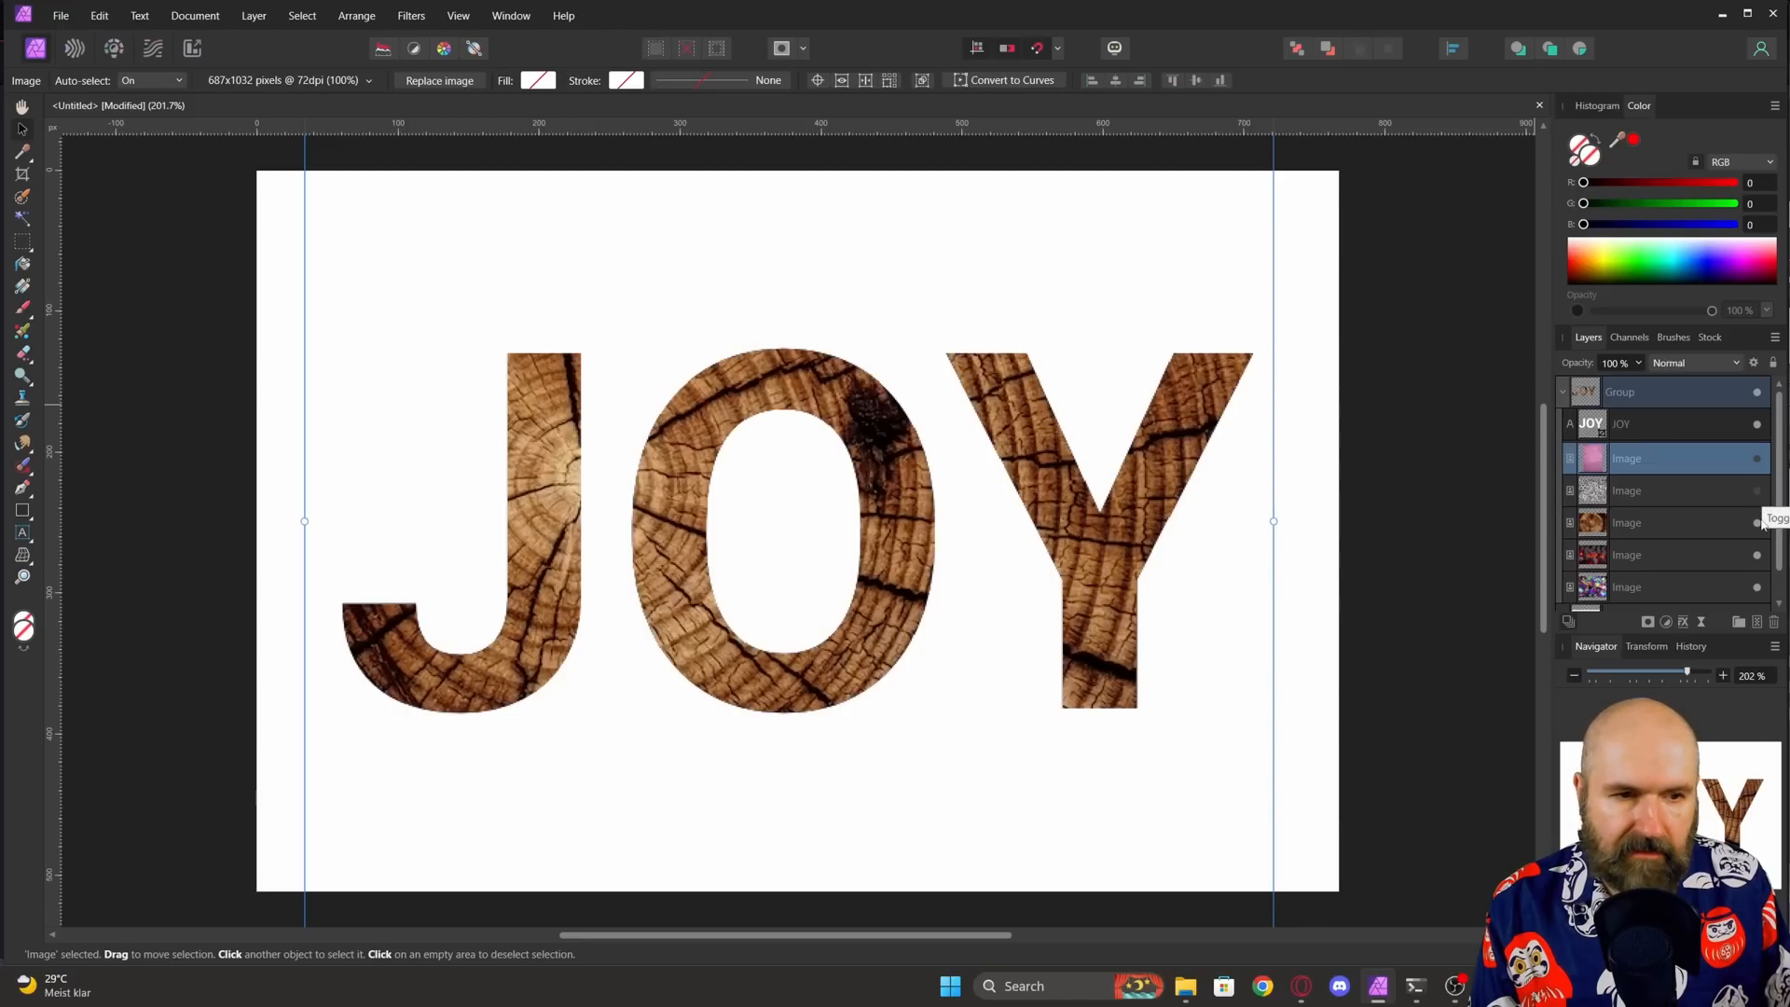
Step: Hide the wood texture layer inside the JOY mask
click(1757, 556)
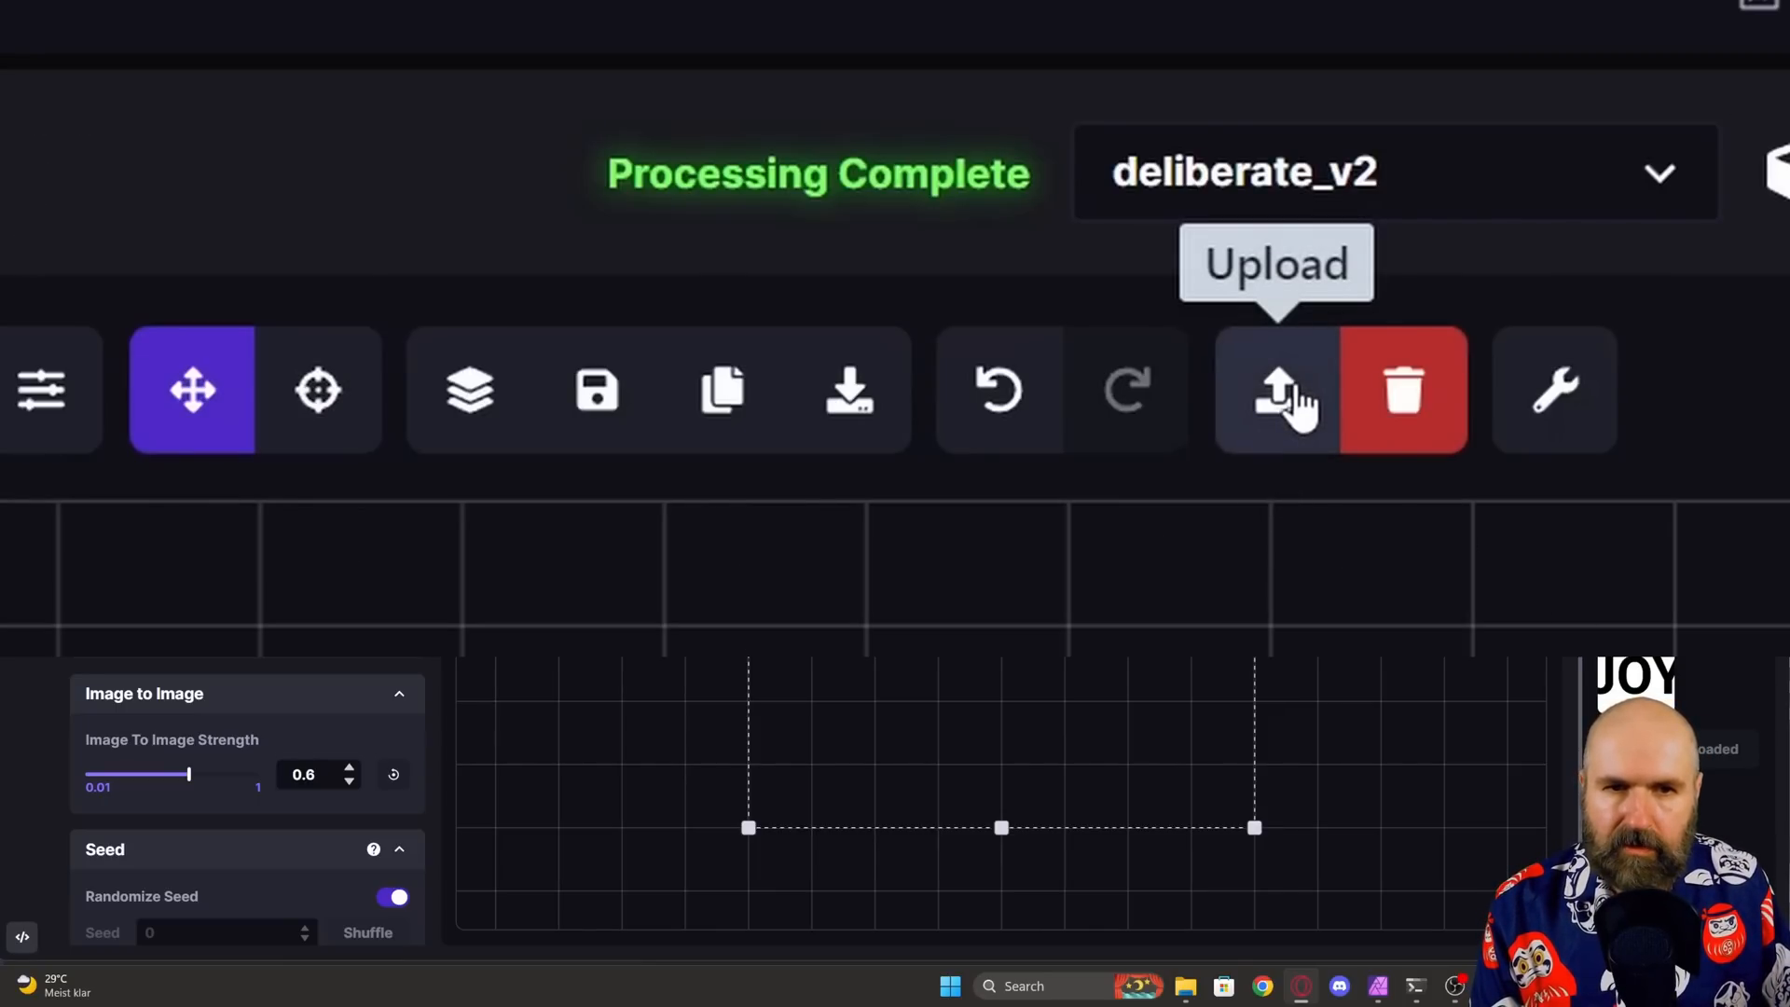
Step: Upload the saved pink-fur JOY image onto the Unified Canvas
click(1278, 391)
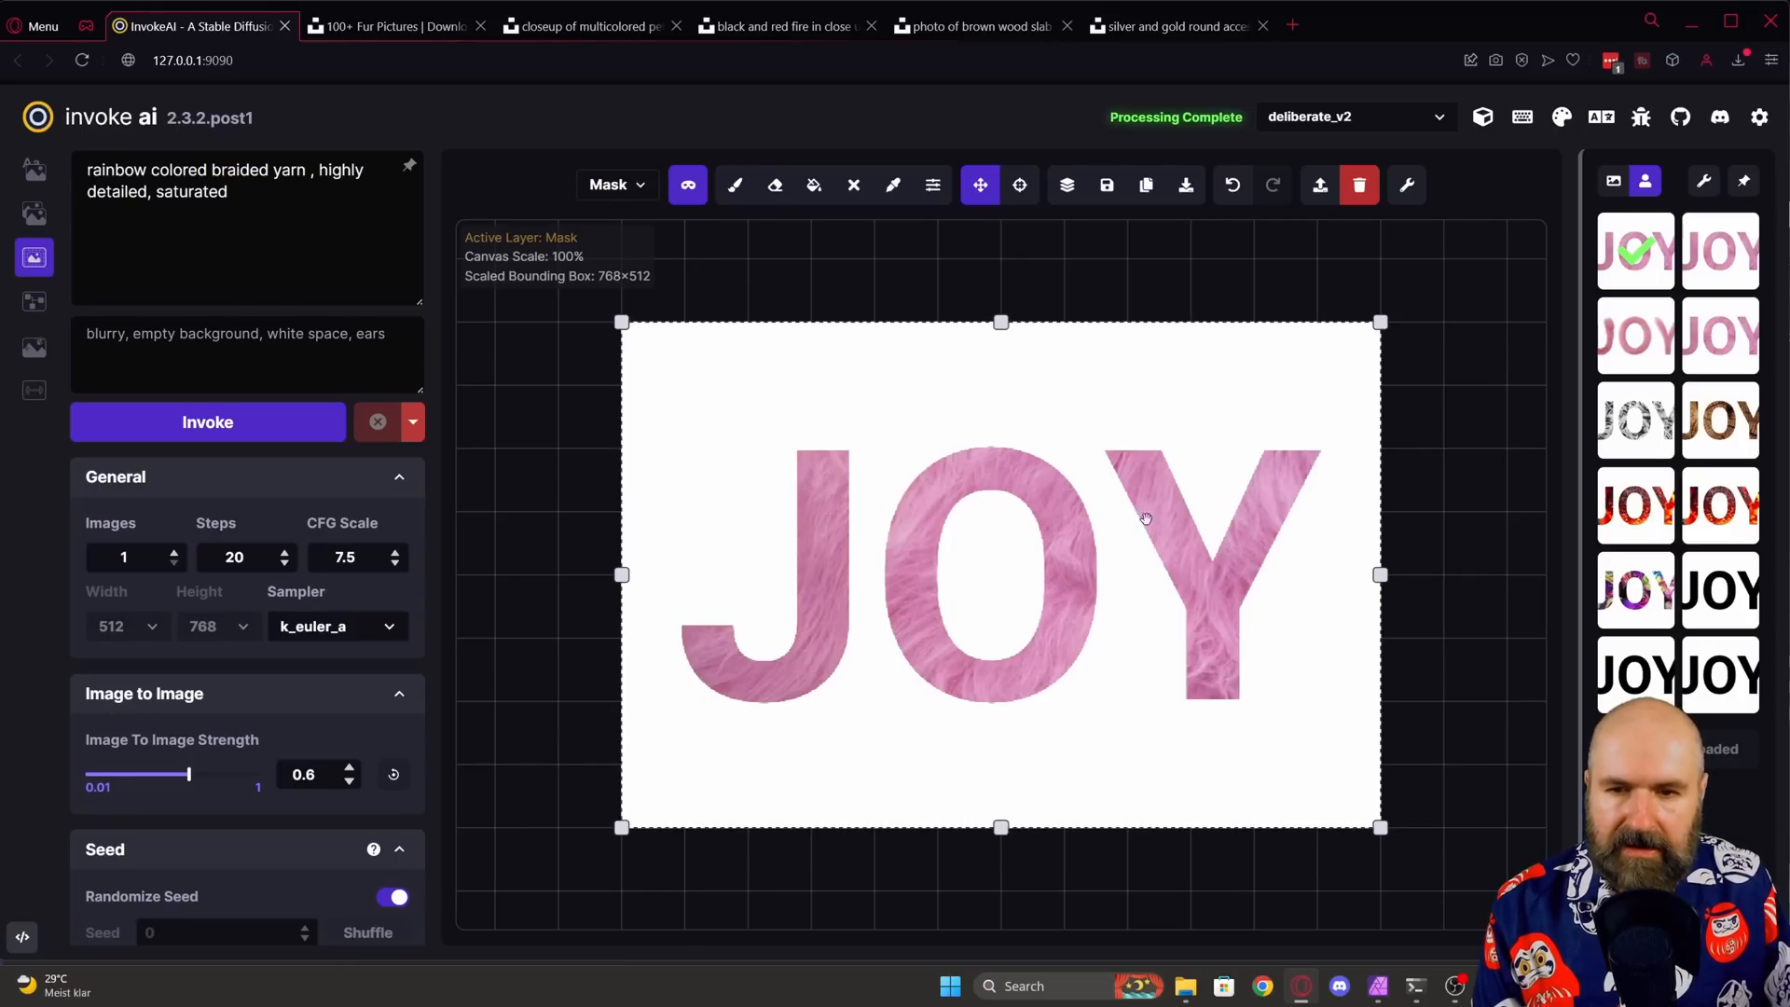
mouse_move(1011, 537)
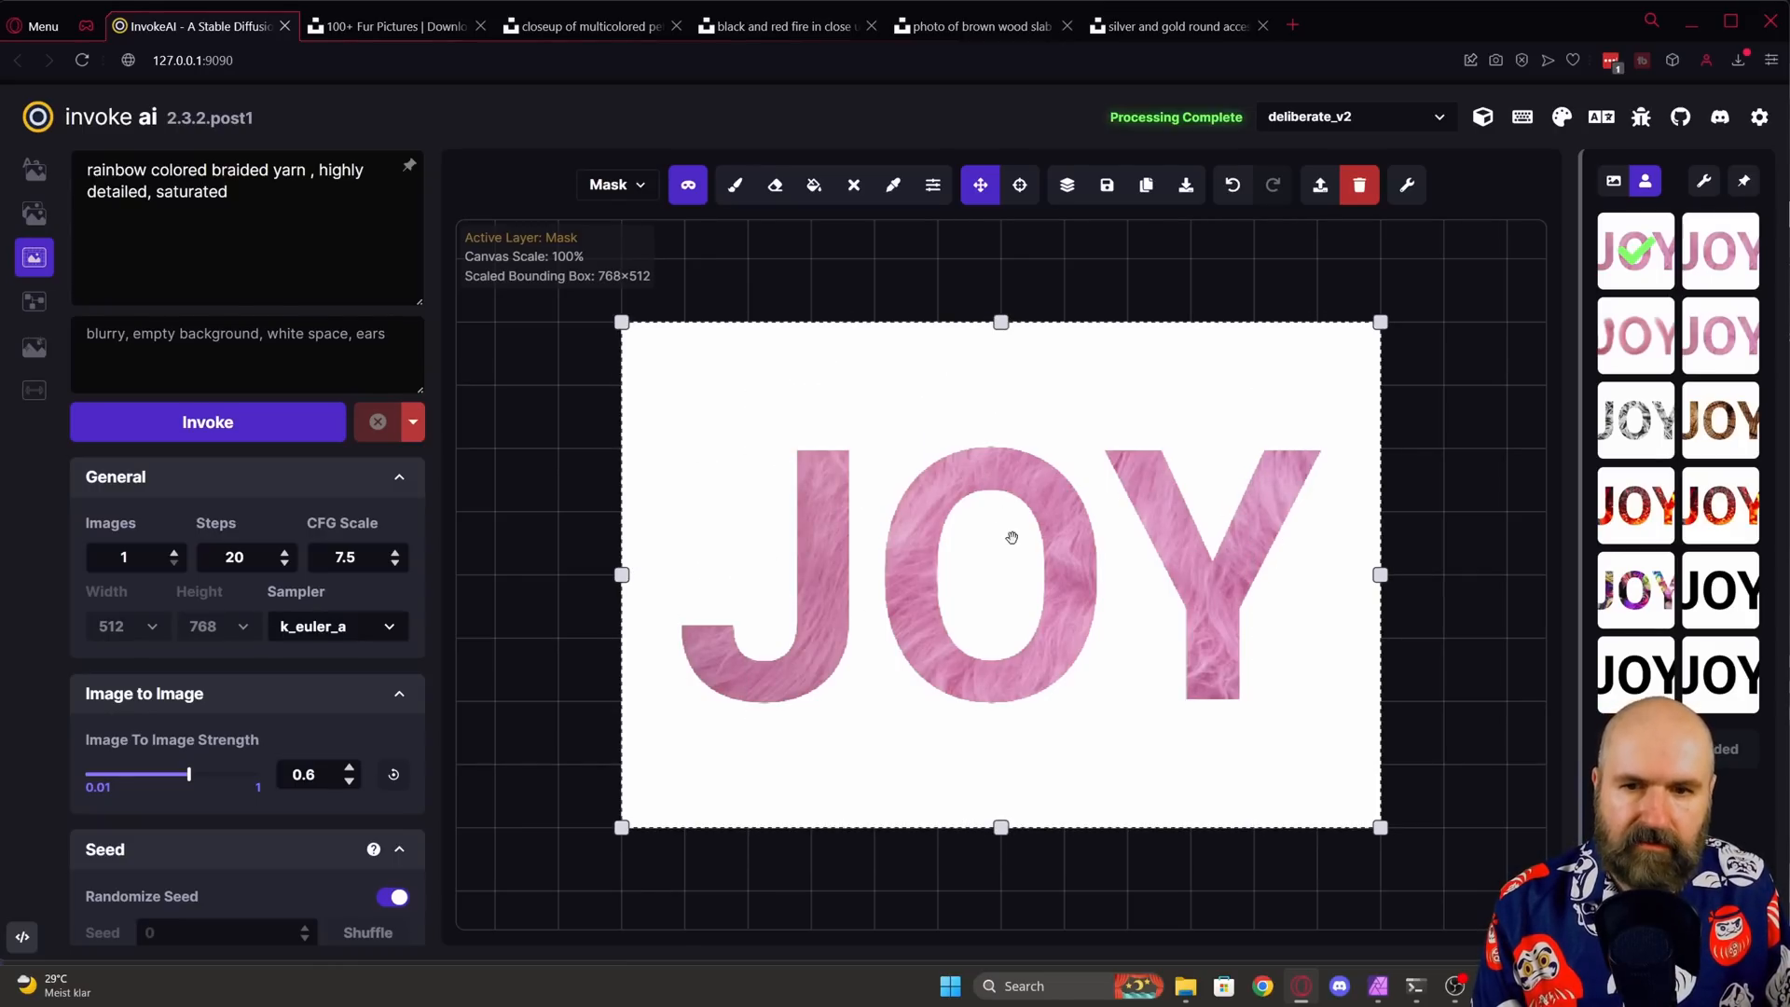
mouse_move(1013, 428)
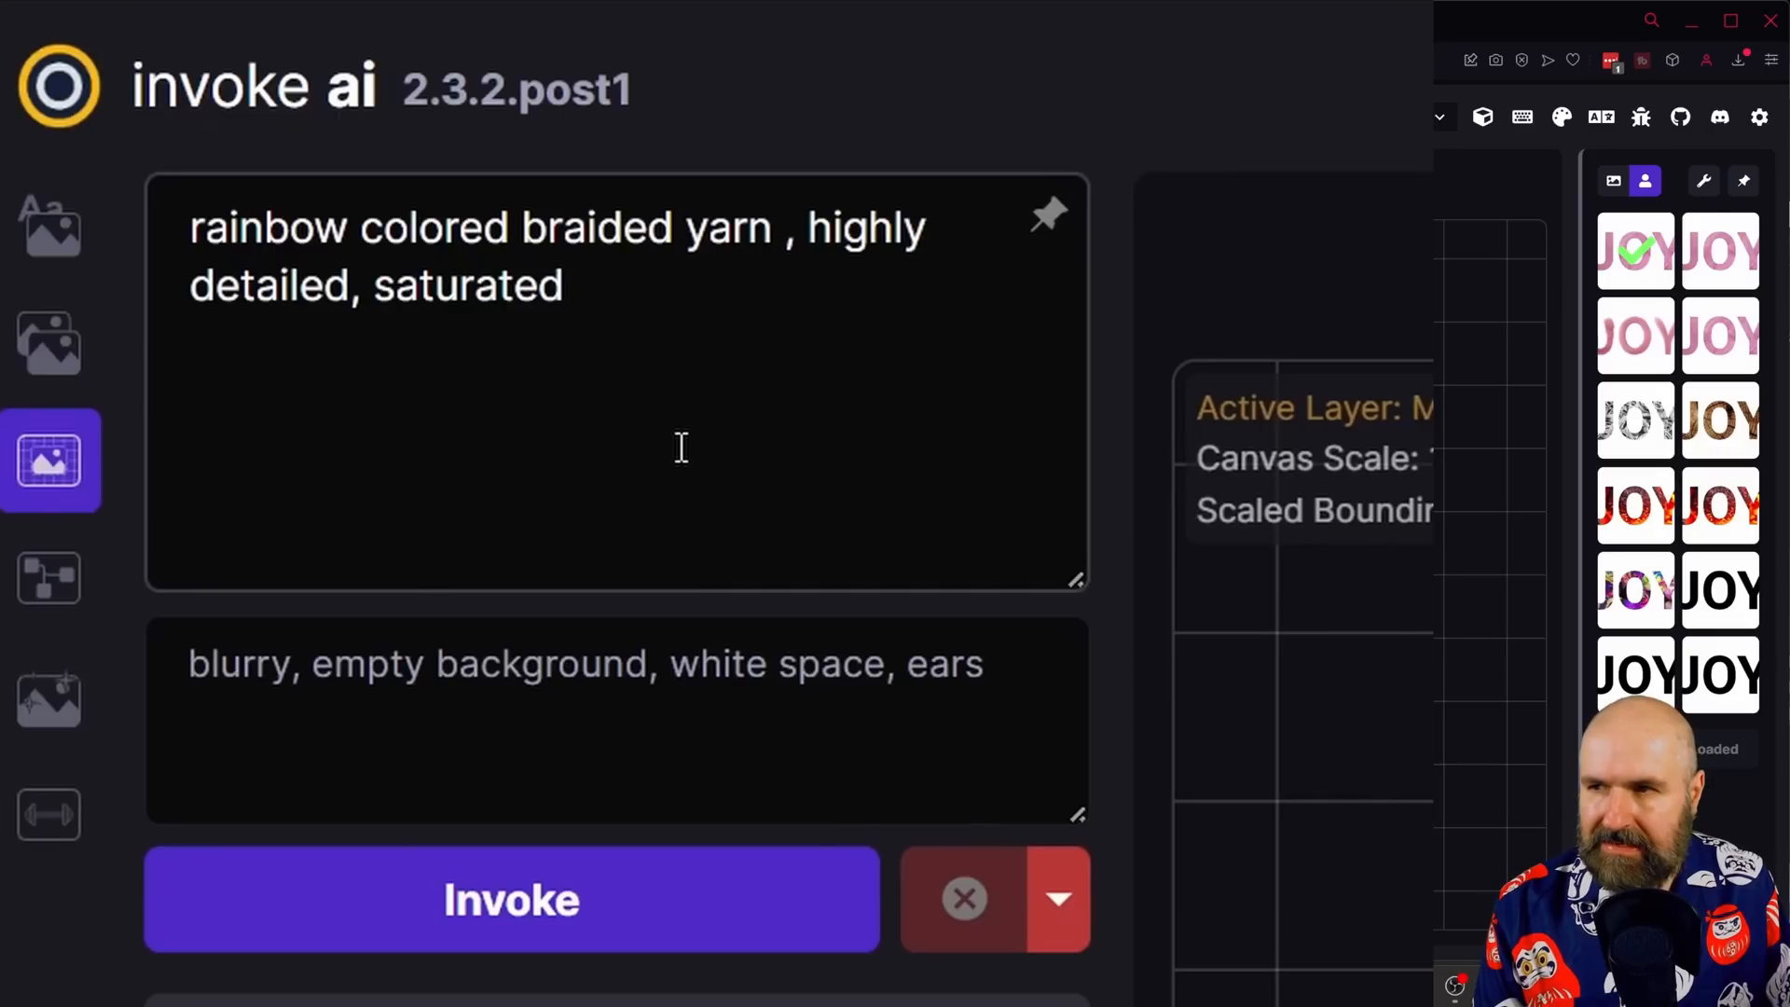
mouse_move(320, 245)
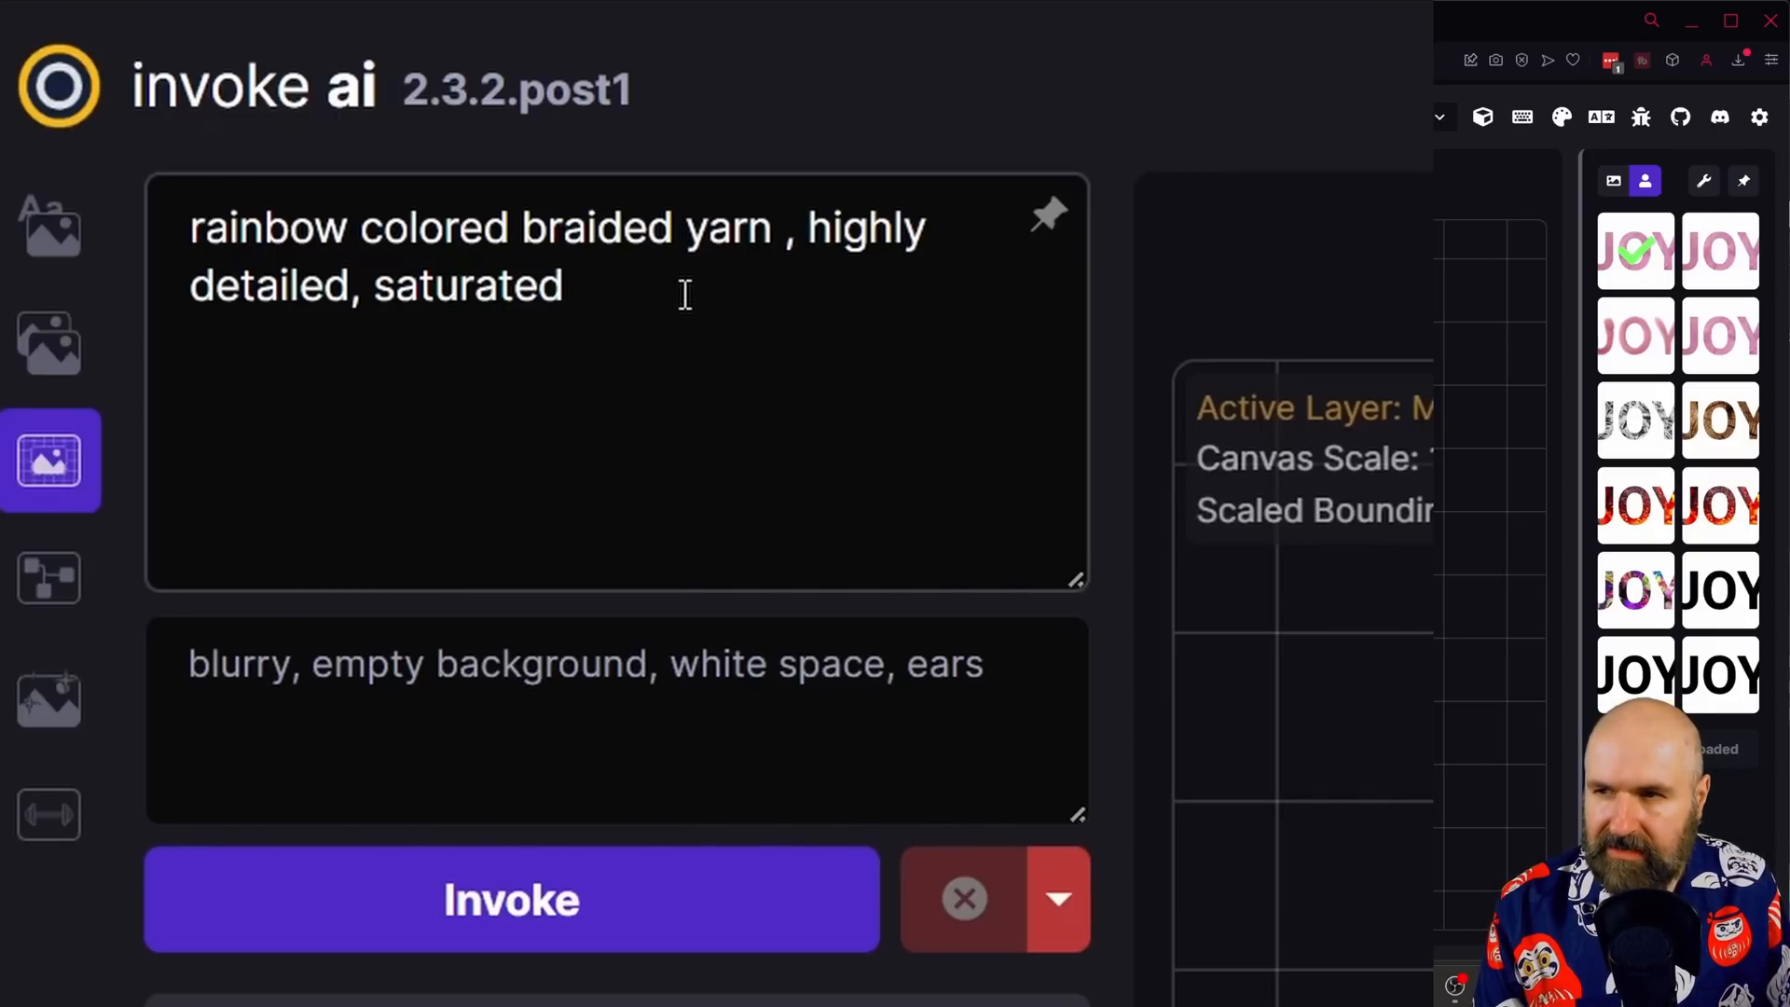
Step: Delete 'ears' so the negative prompt reads 'blurry, empty background, white space'
click(392, 753)
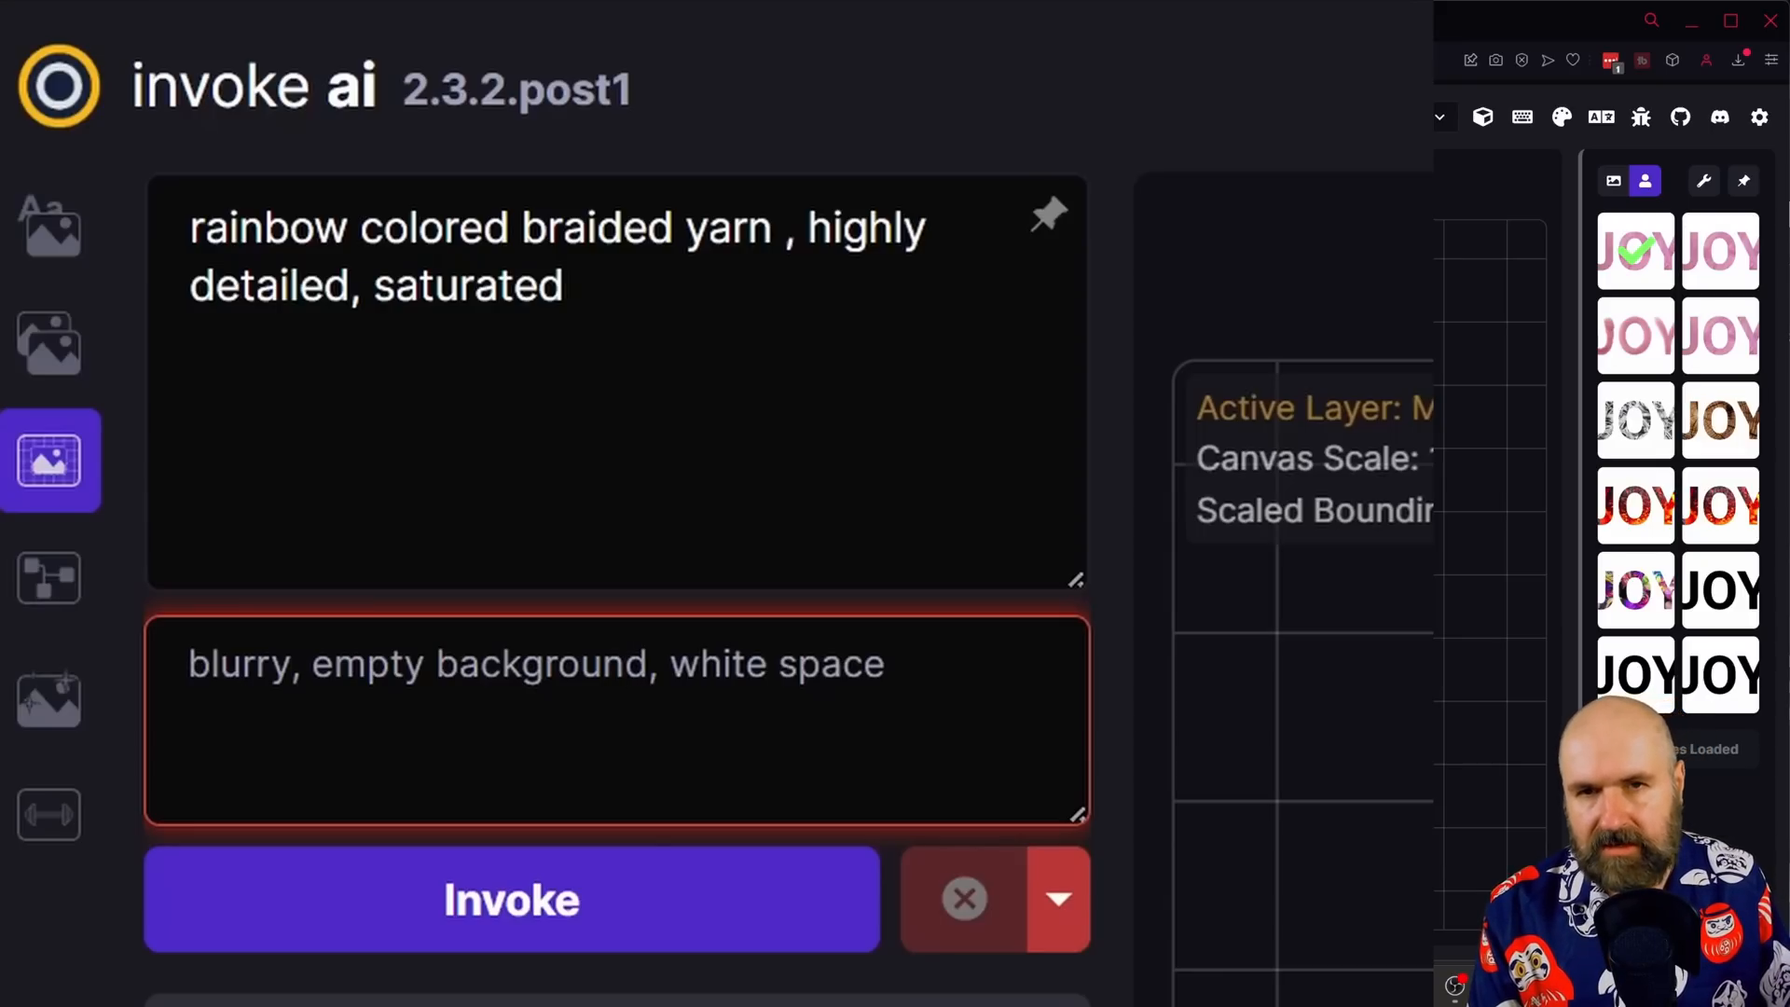
click(626, 663)
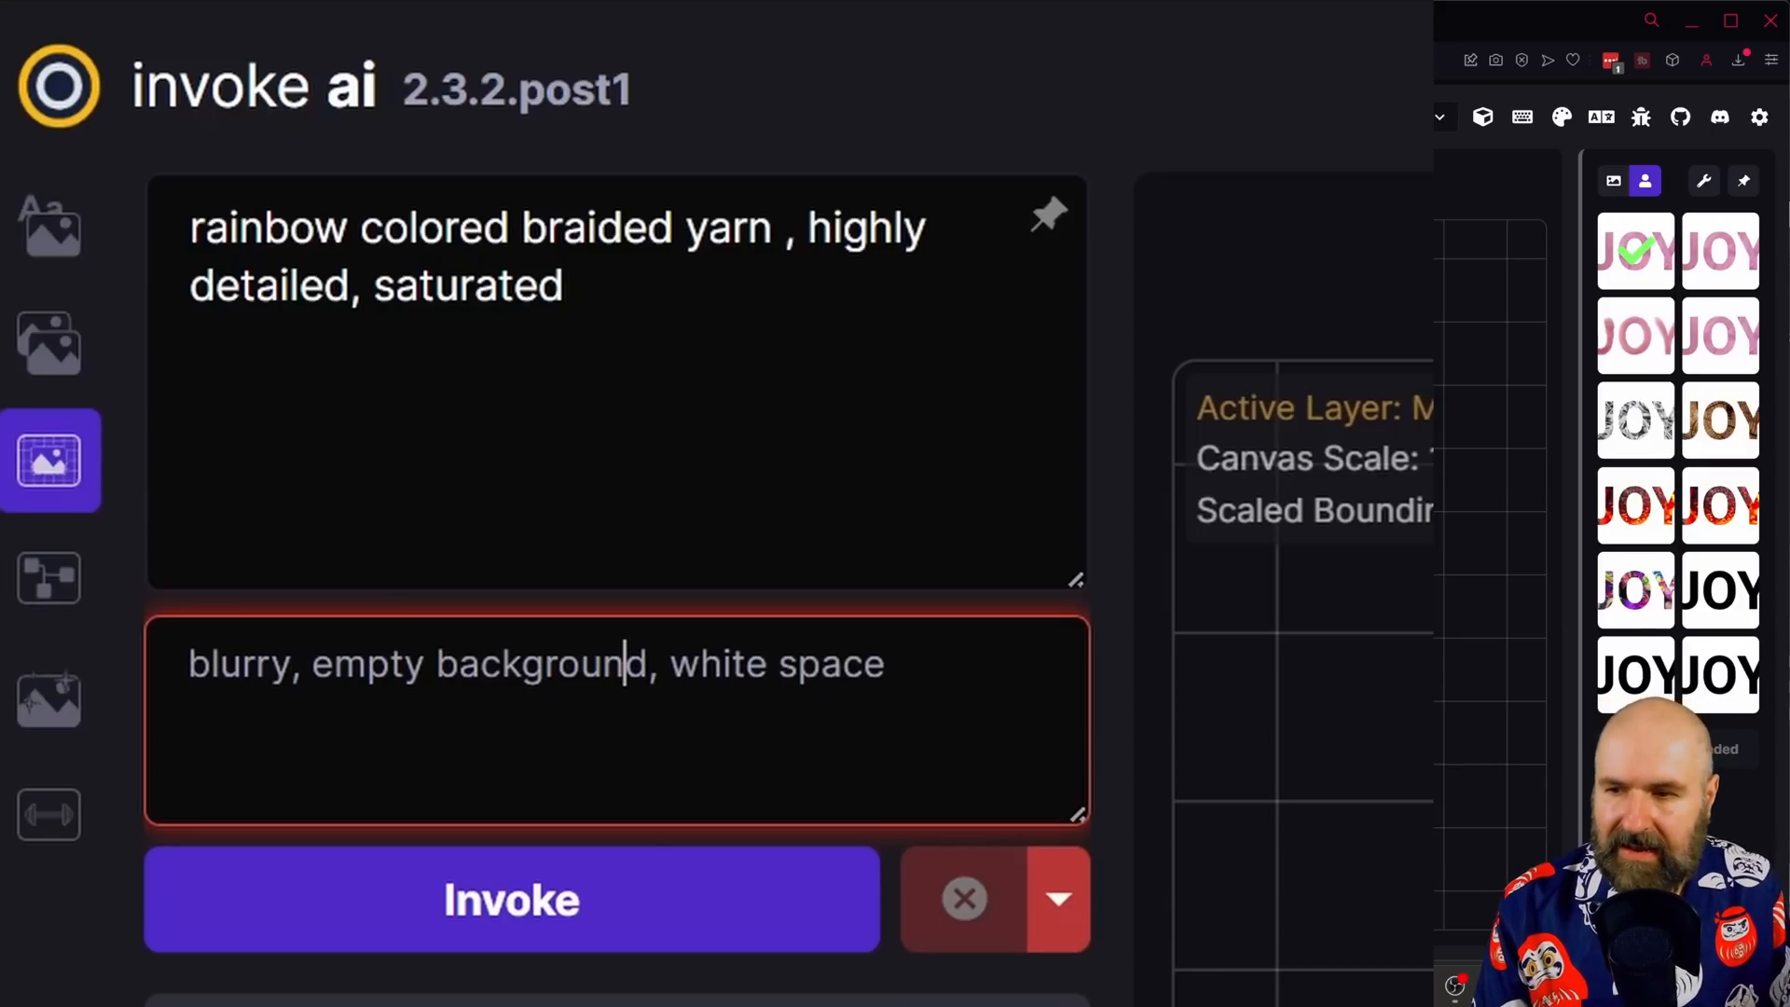
scroll(down, 3)
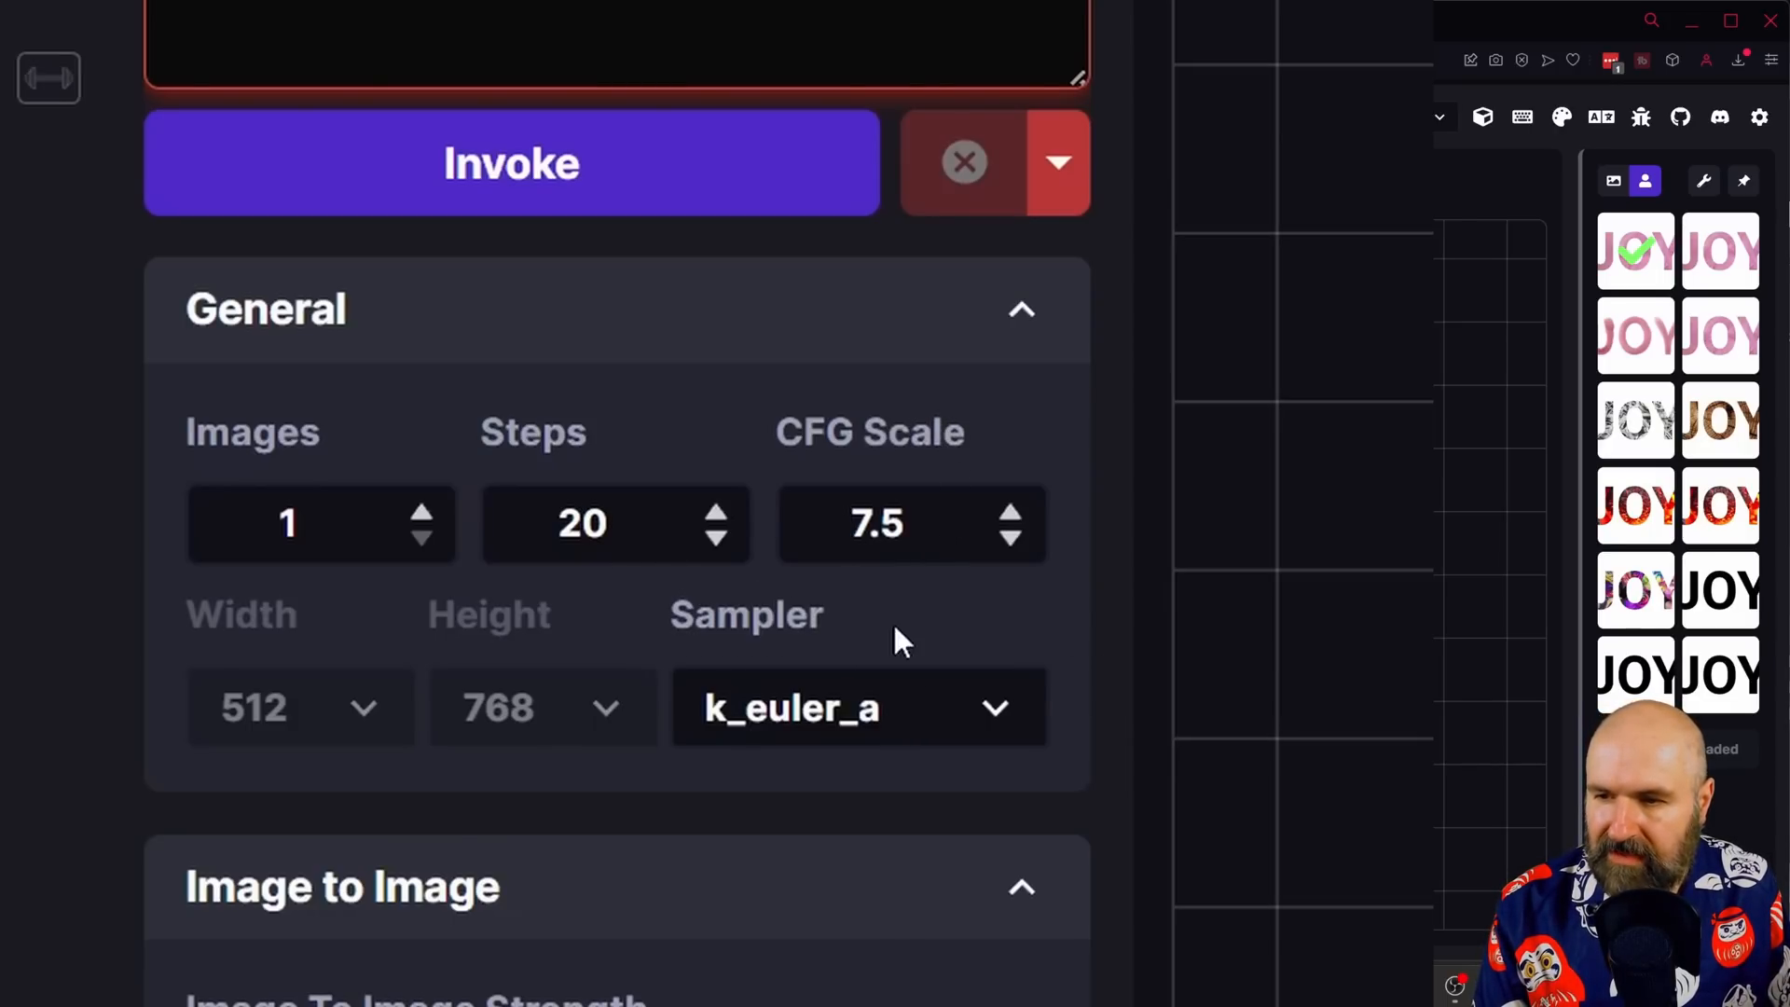
mouse_move(919, 751)
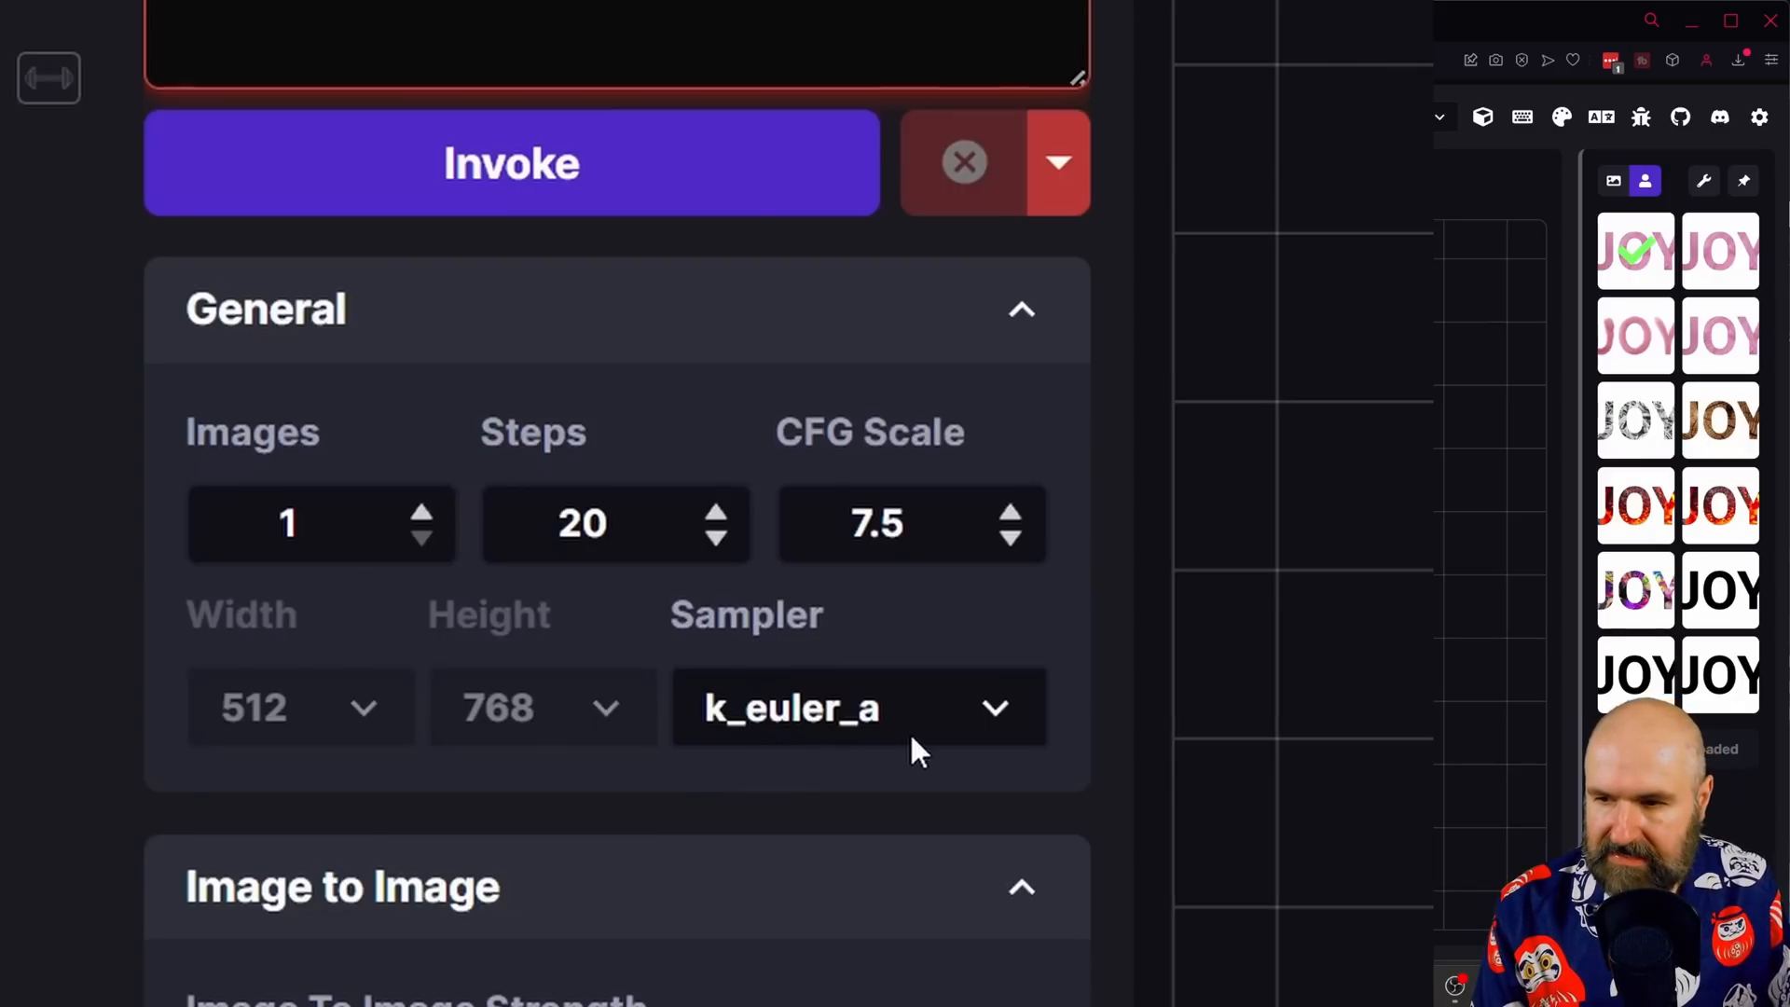
mouse_move(494, 902)
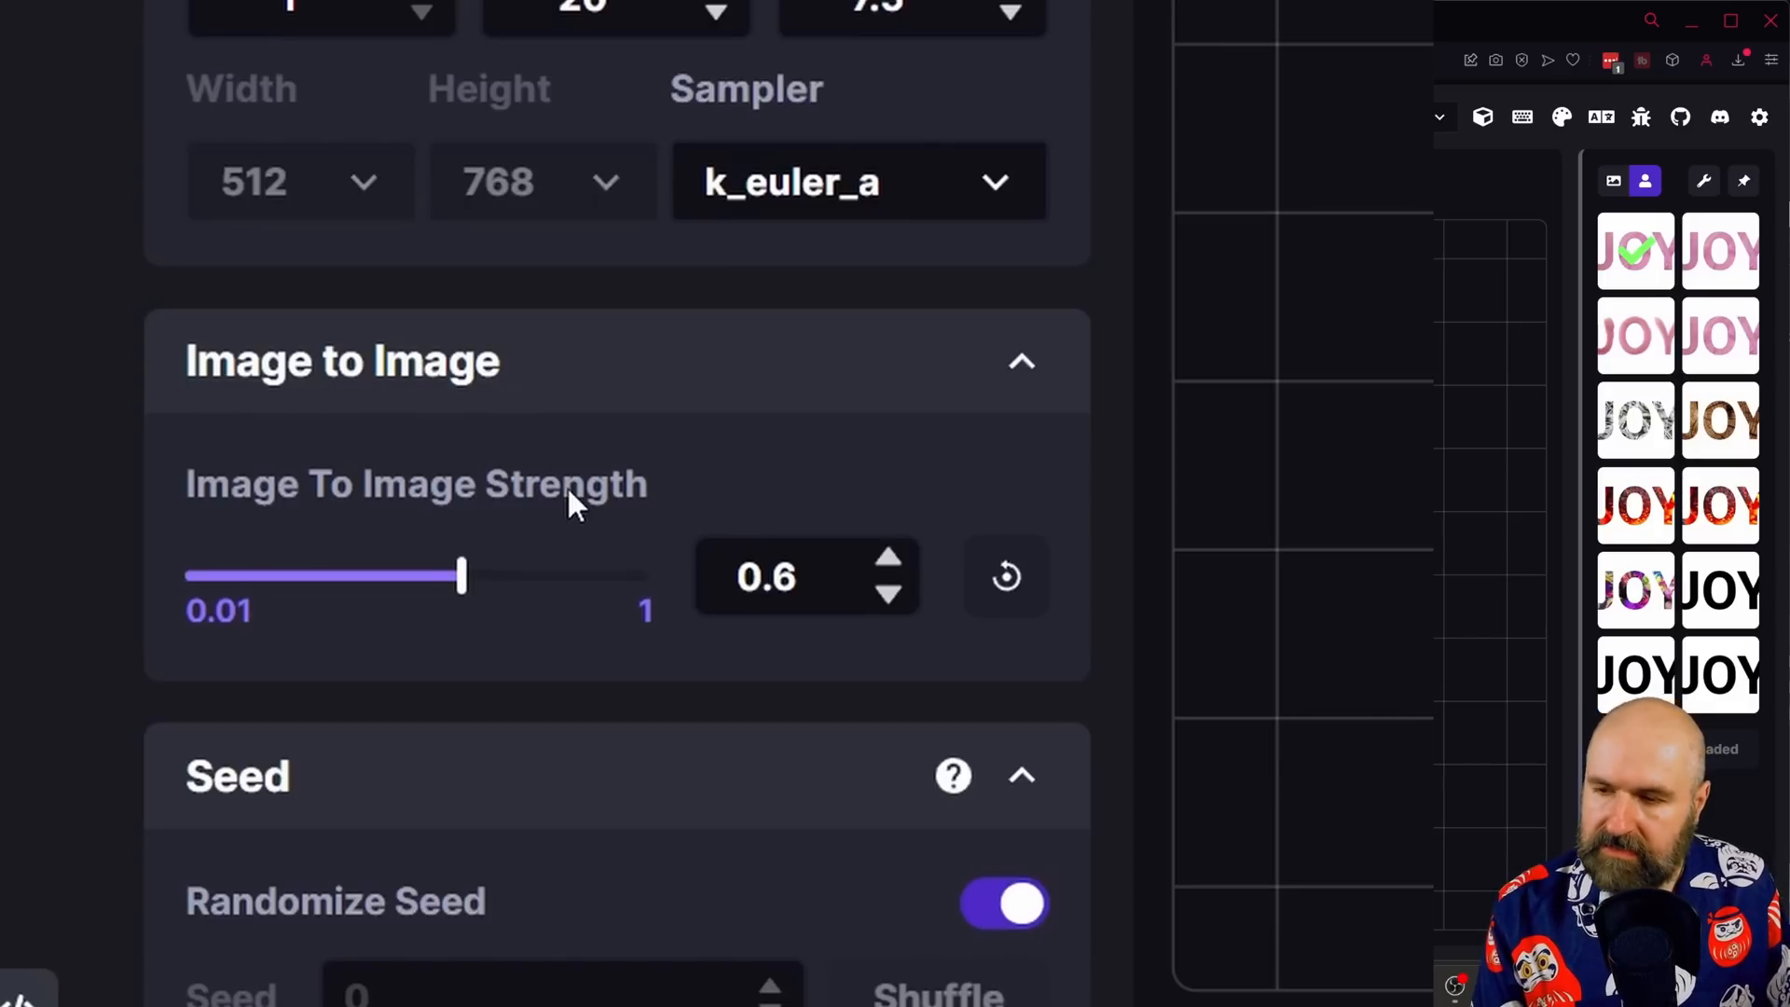
mouse_move(461, 589)
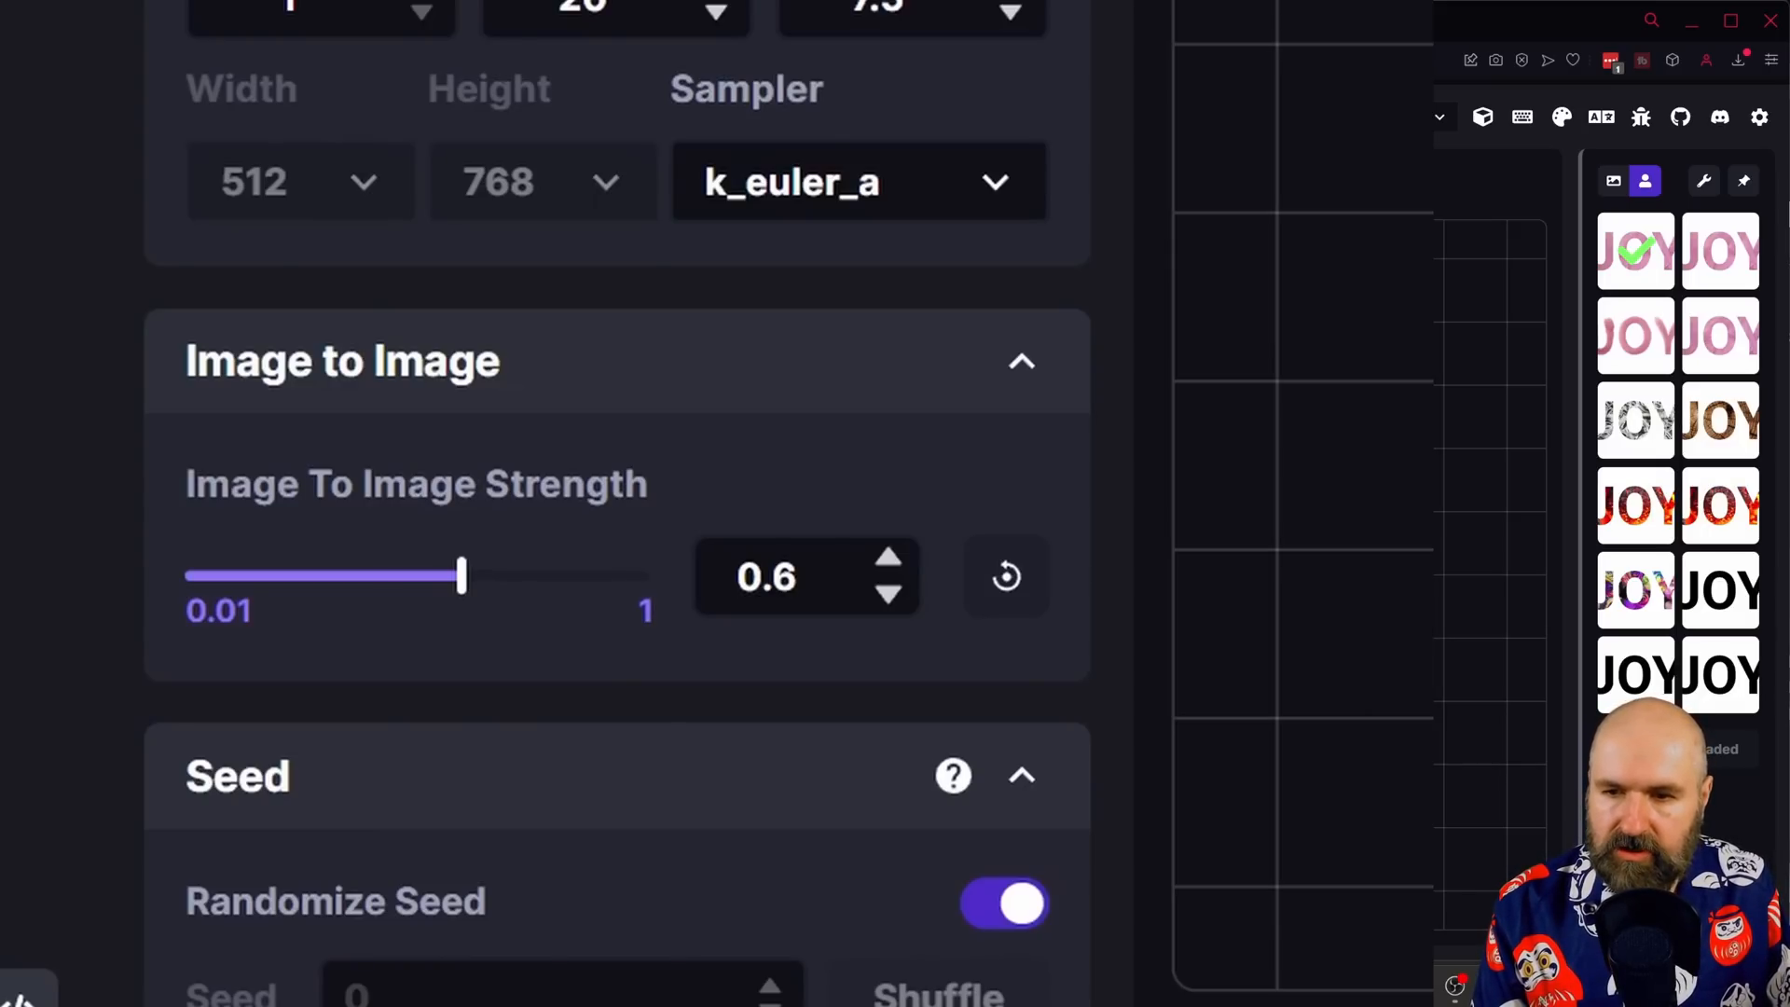
mouse_move(459, 599)
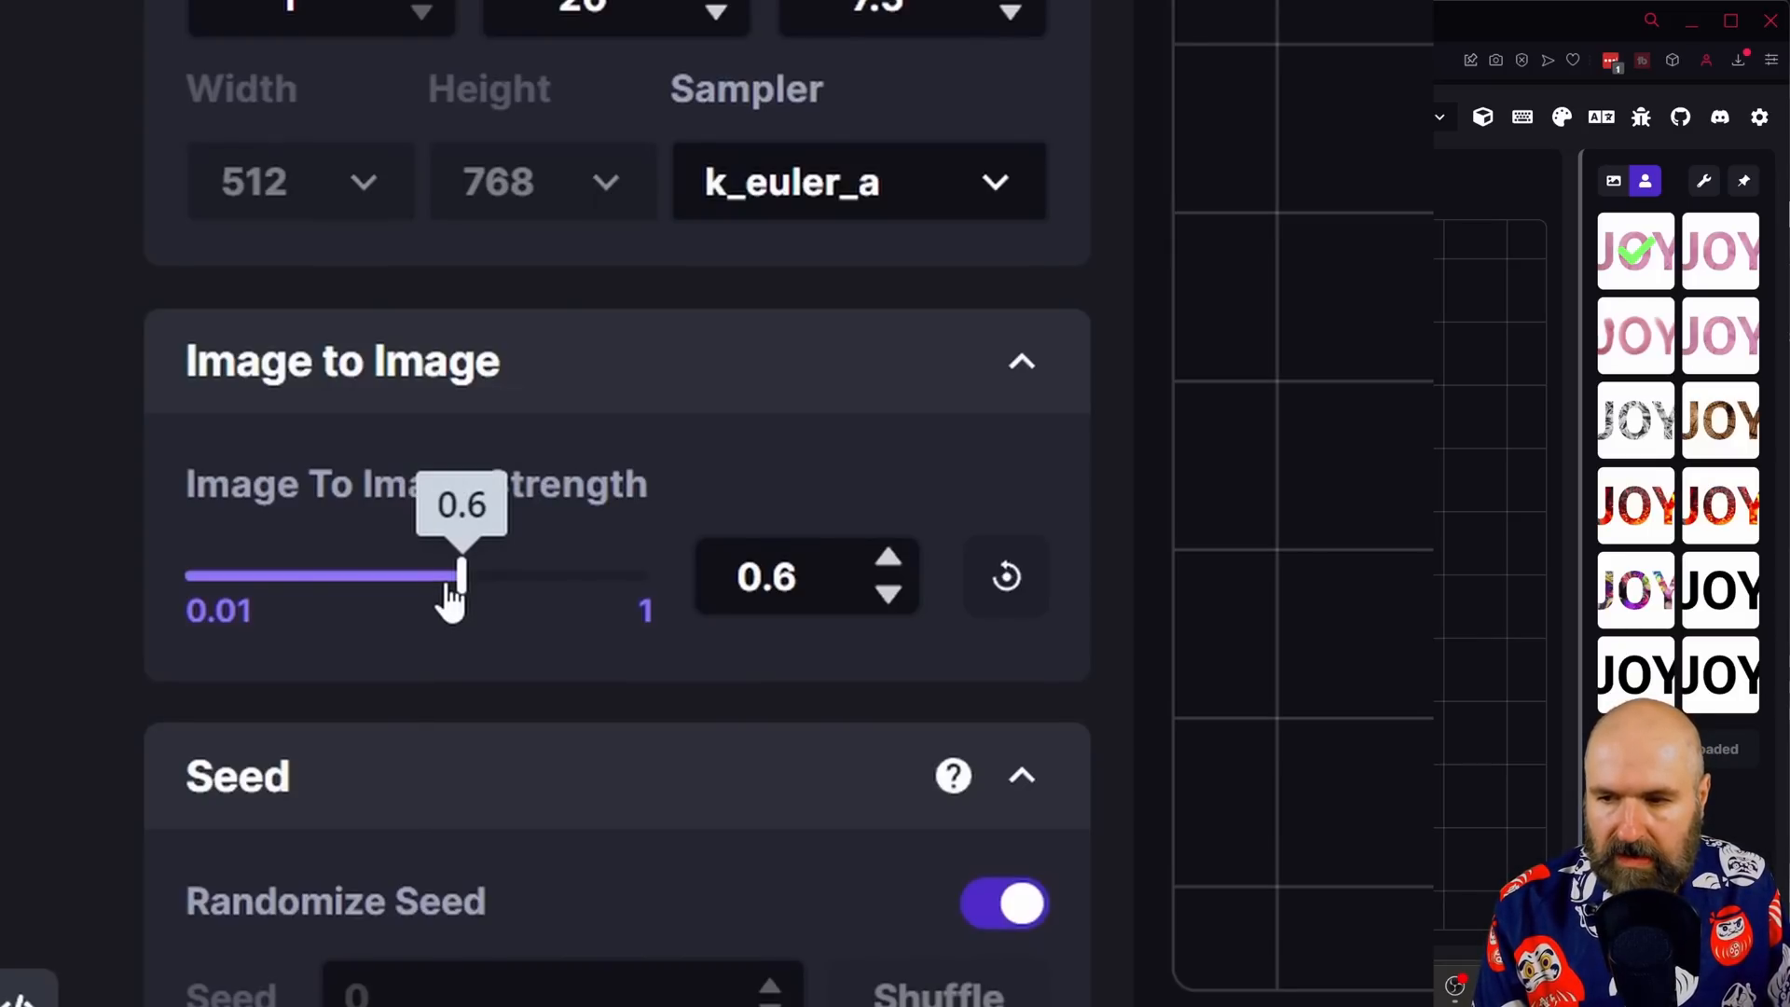
mouse_move(537, 588)
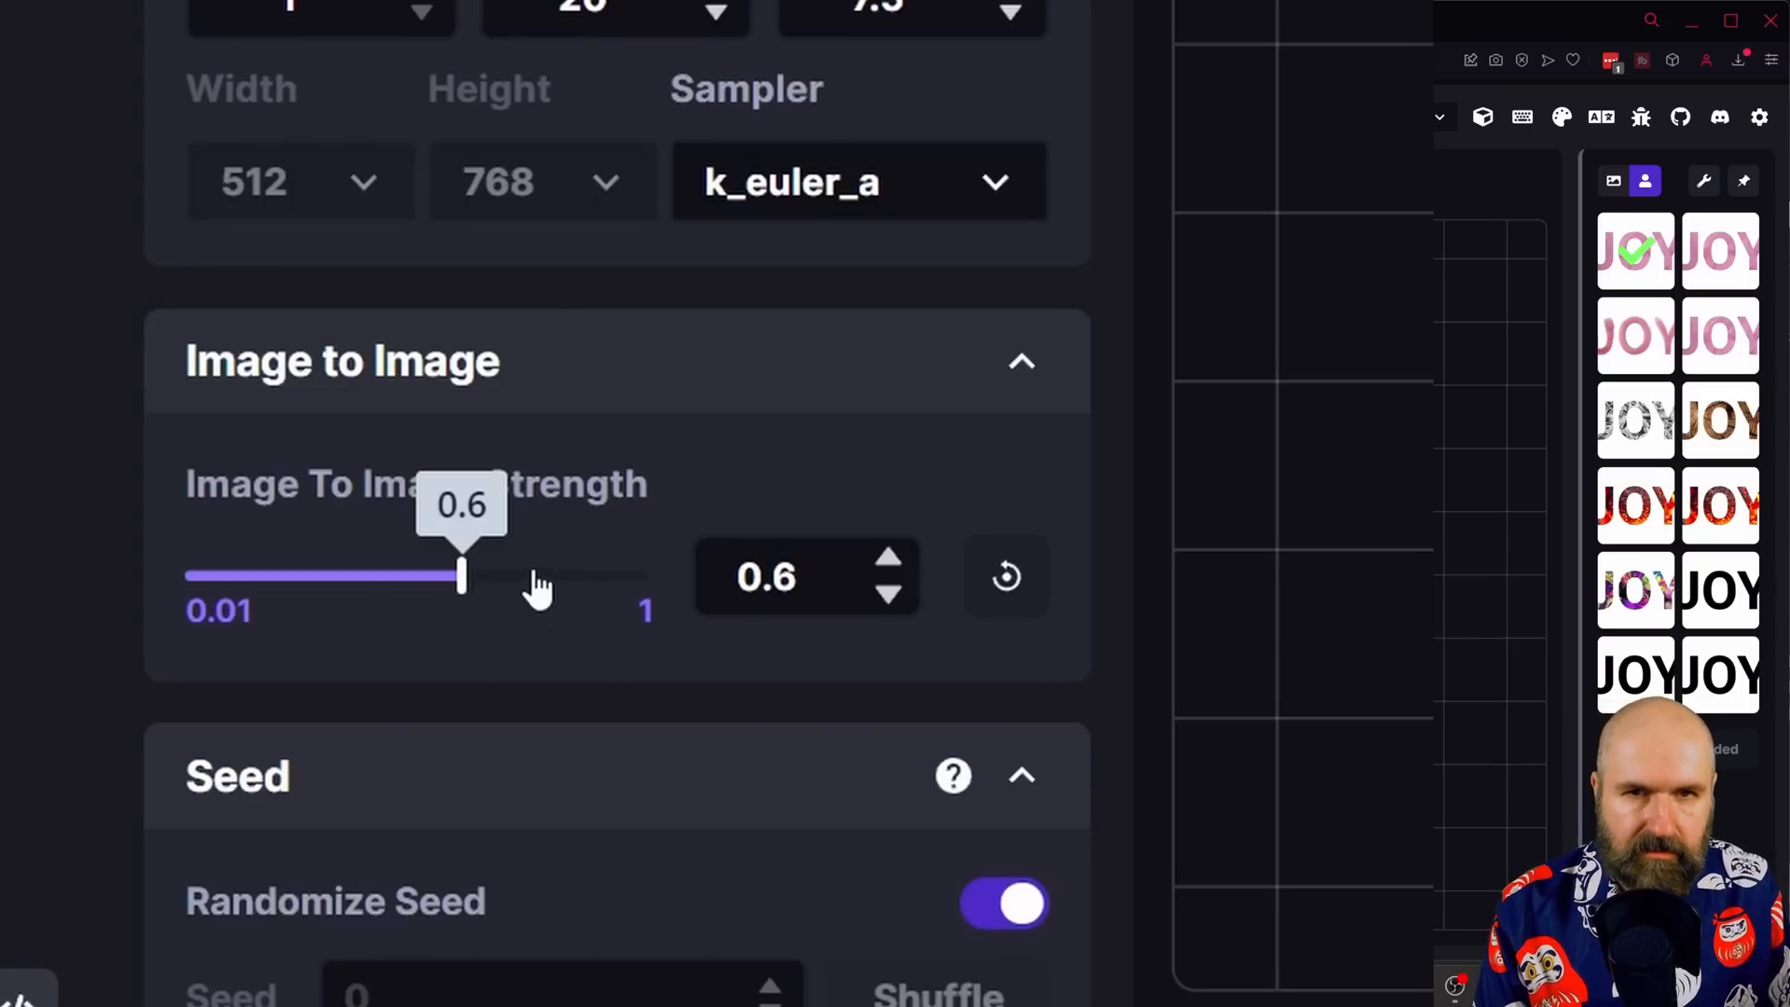
mouse_move(502, 645)
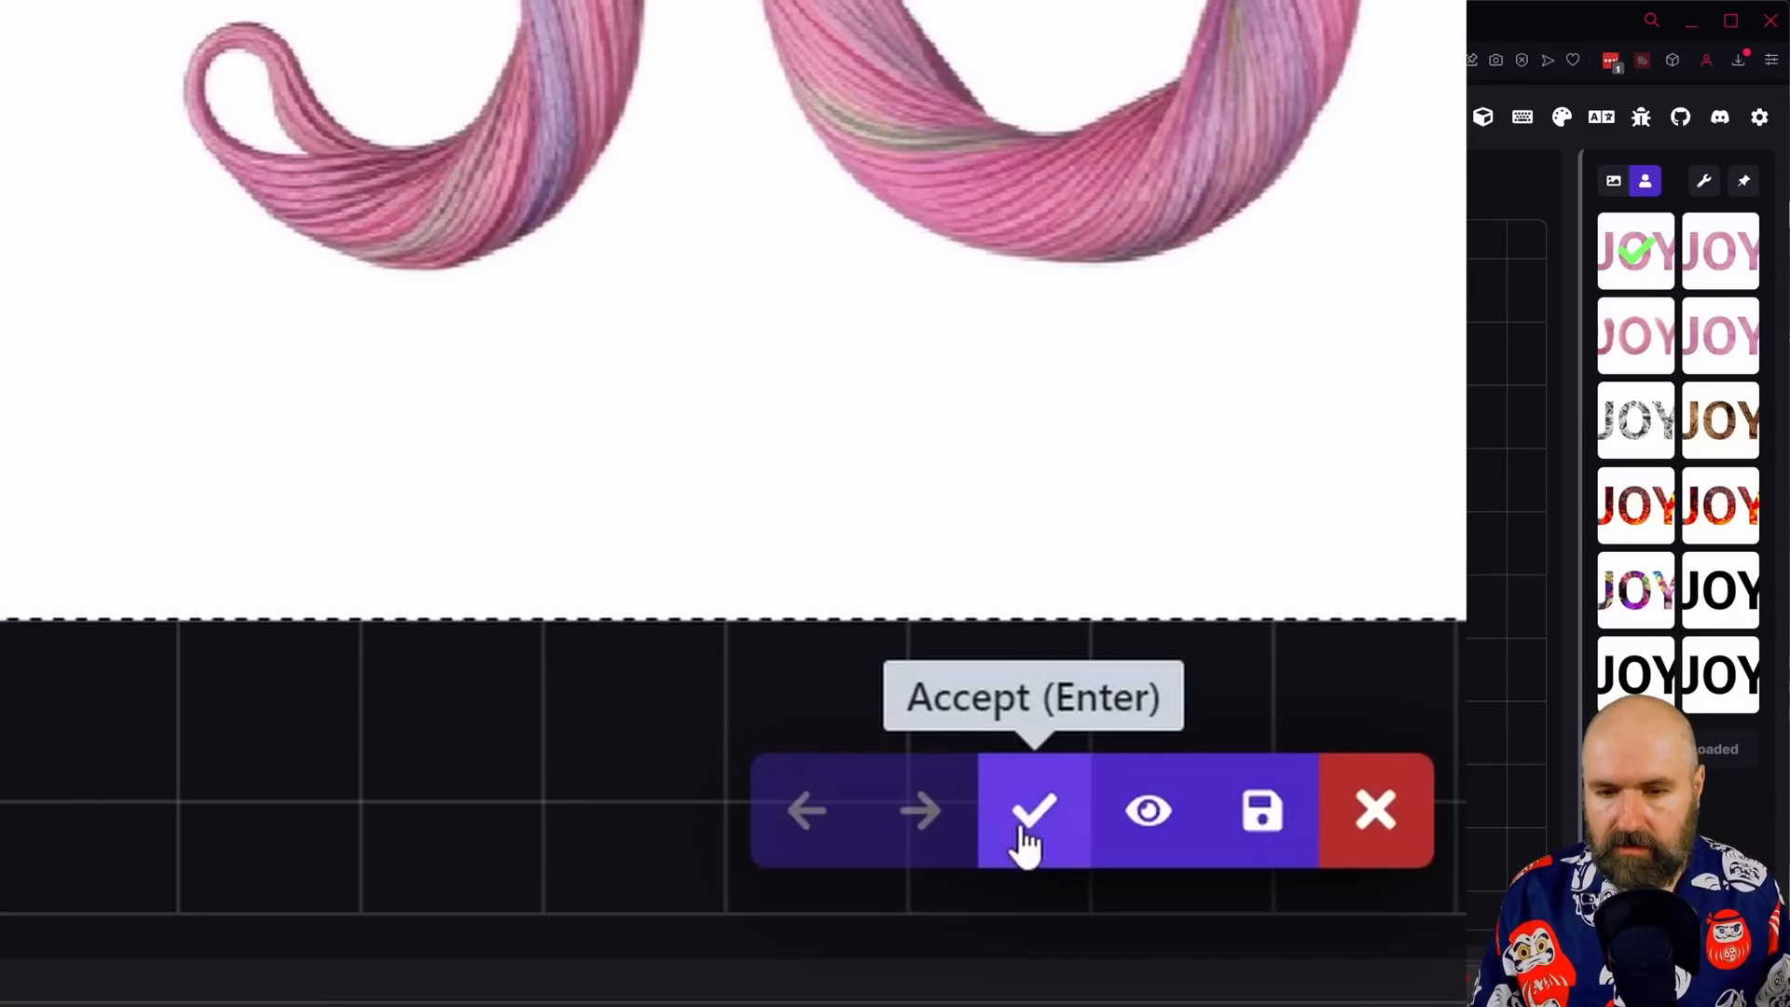
Step: Accept the generated pink yarn JOY result onto the canvas
click(1031, 810)
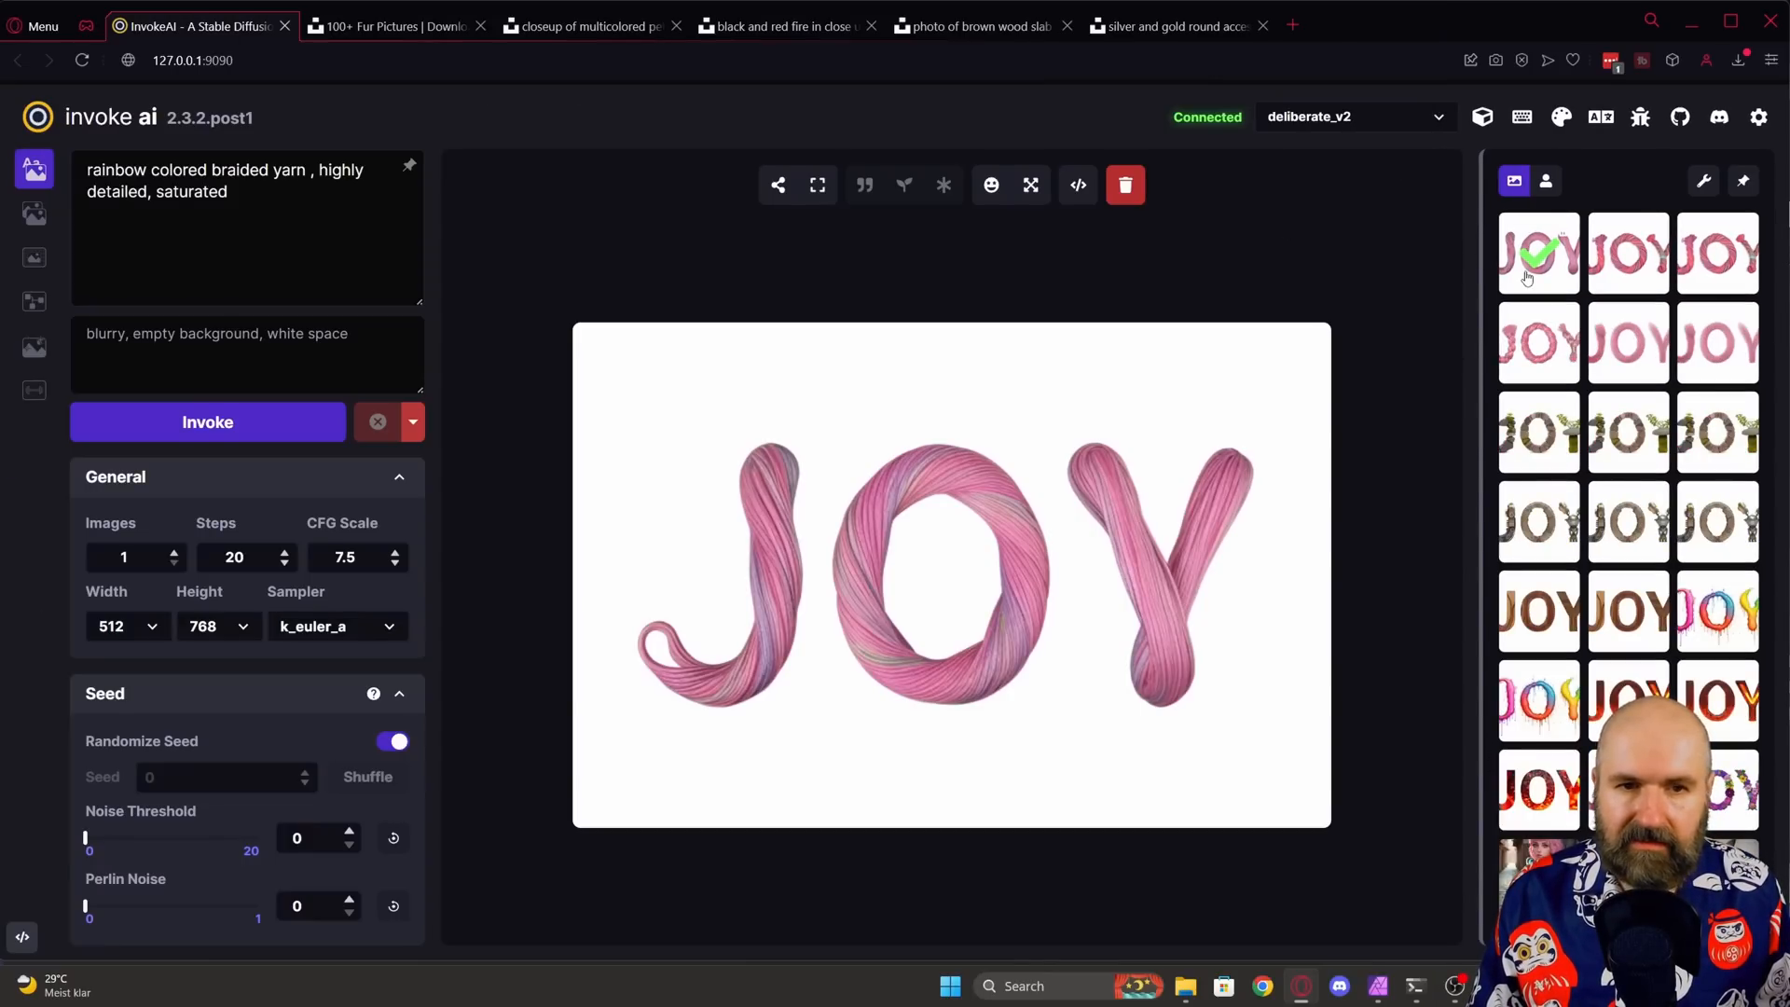
mouse_move(1029, 185)
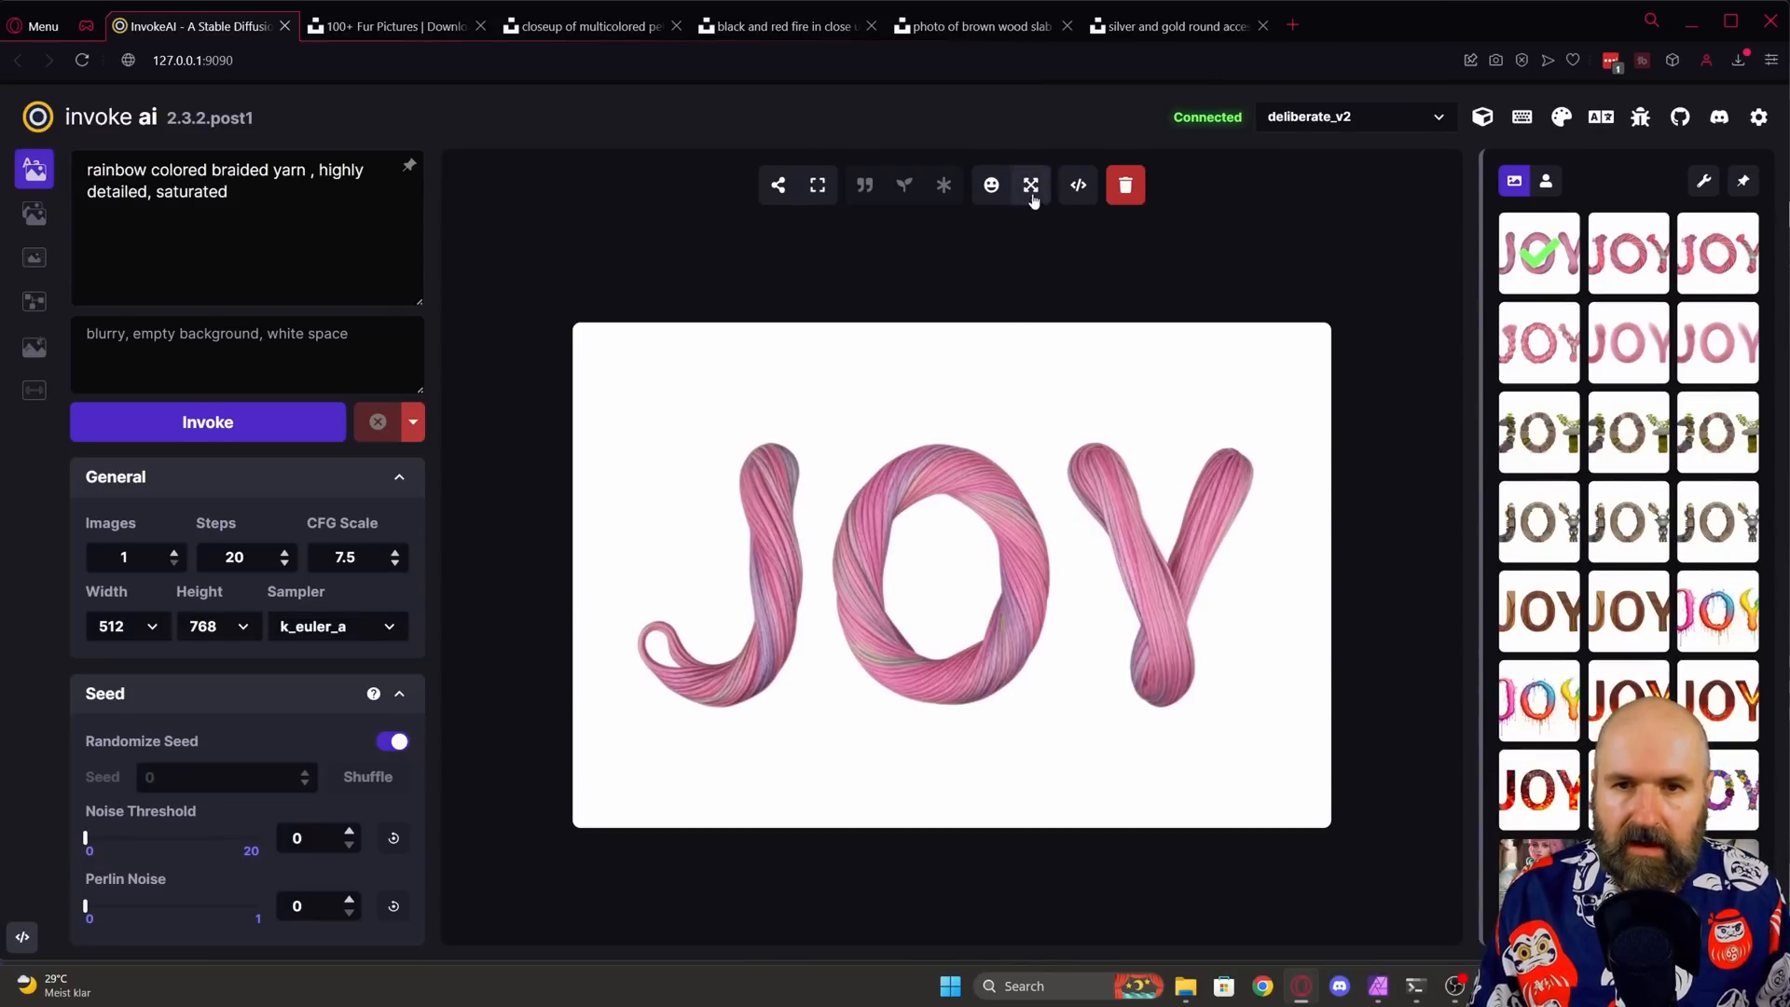
Step: Upscale the yarn JOY image 4x with 0.3 denoising and upscale strength
click(1030, 184)
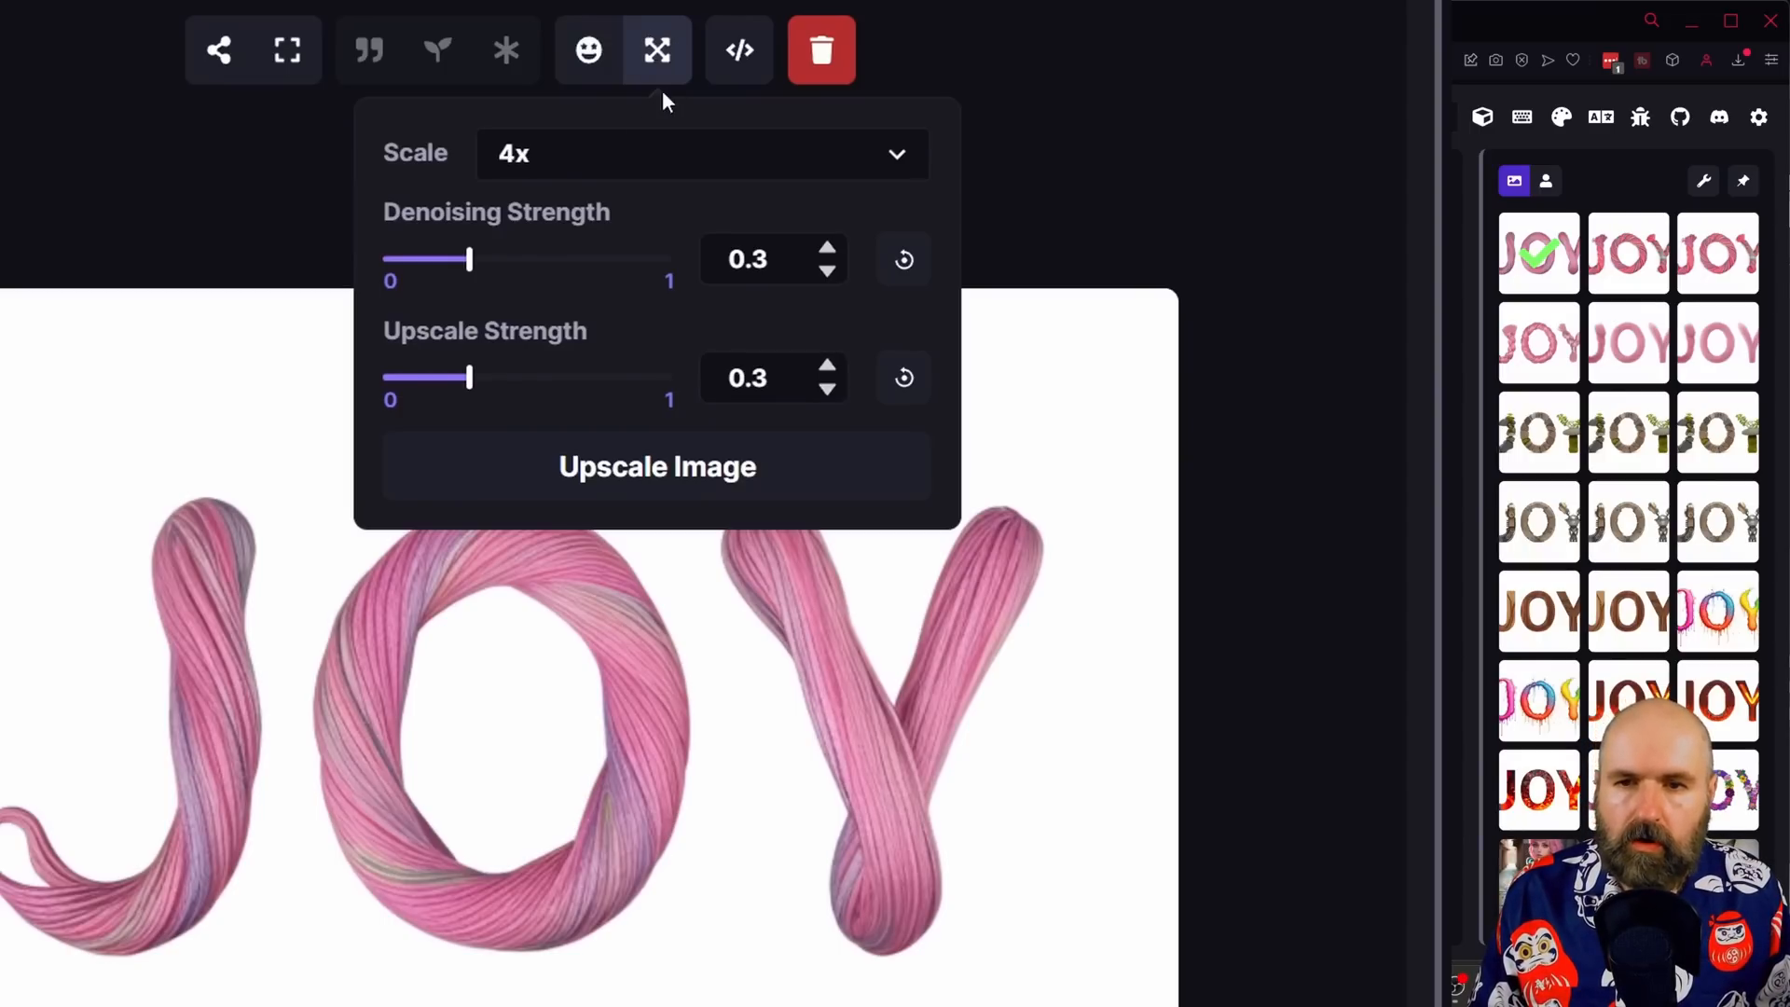
mouse_move(537, 342)
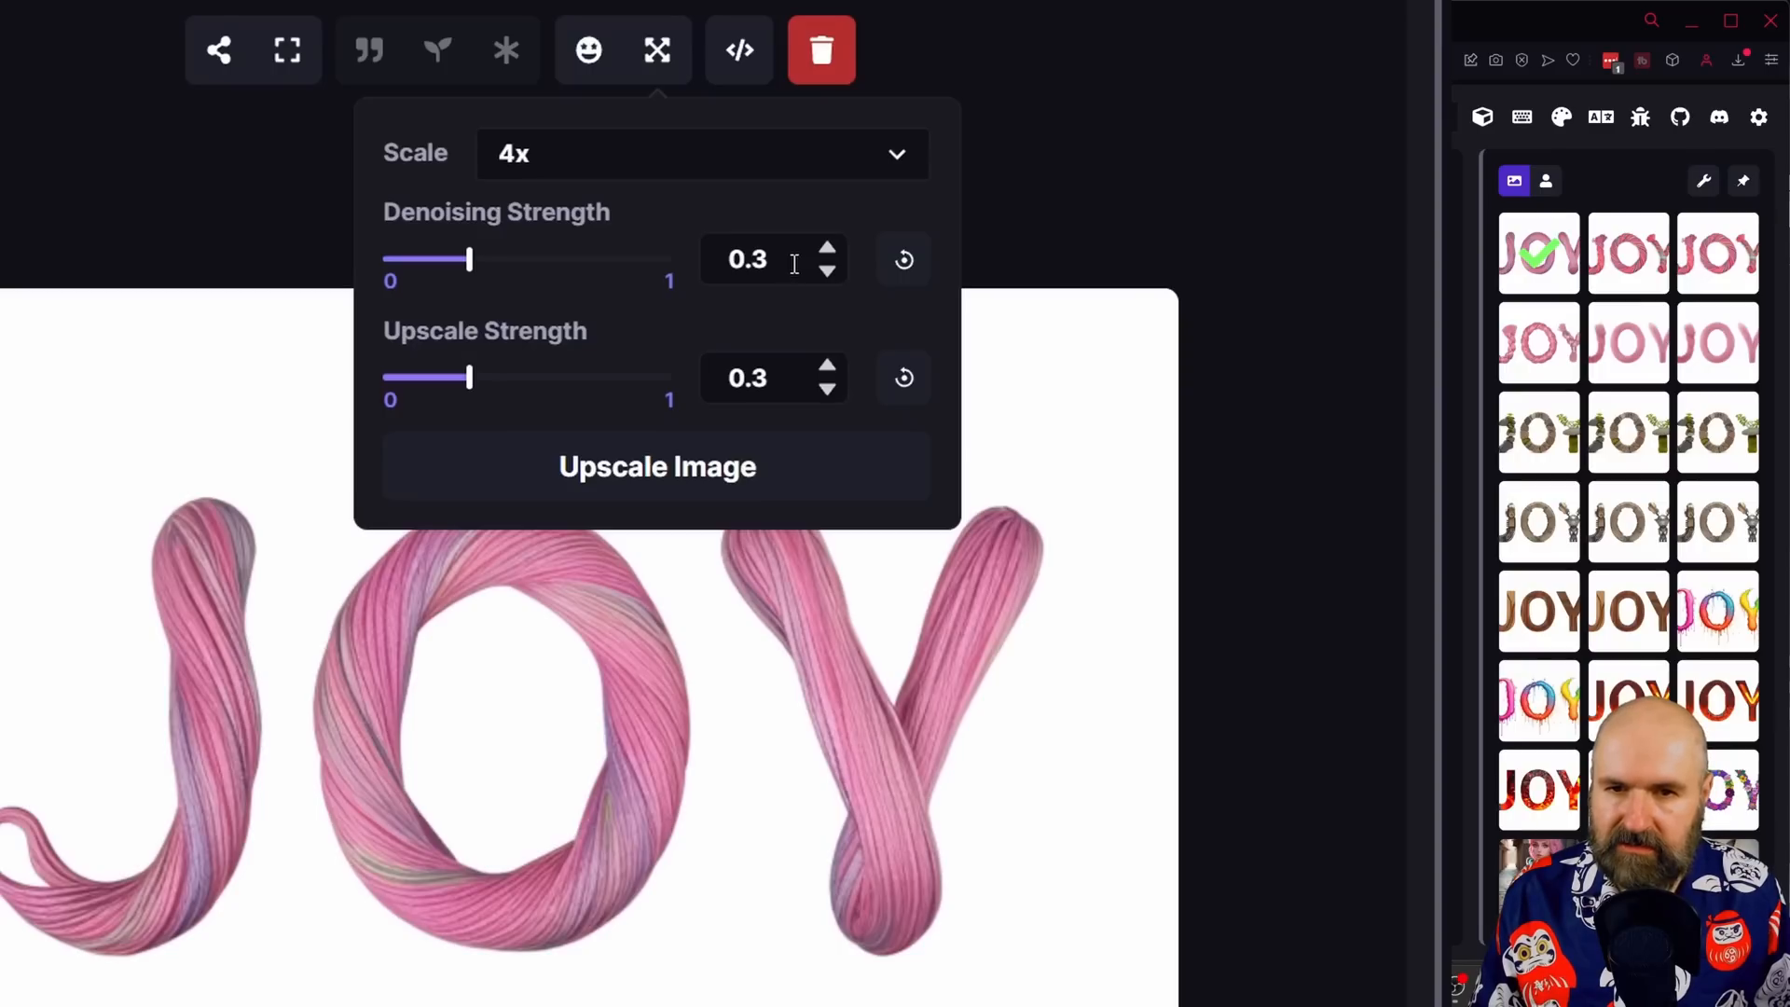
click(657, 466)
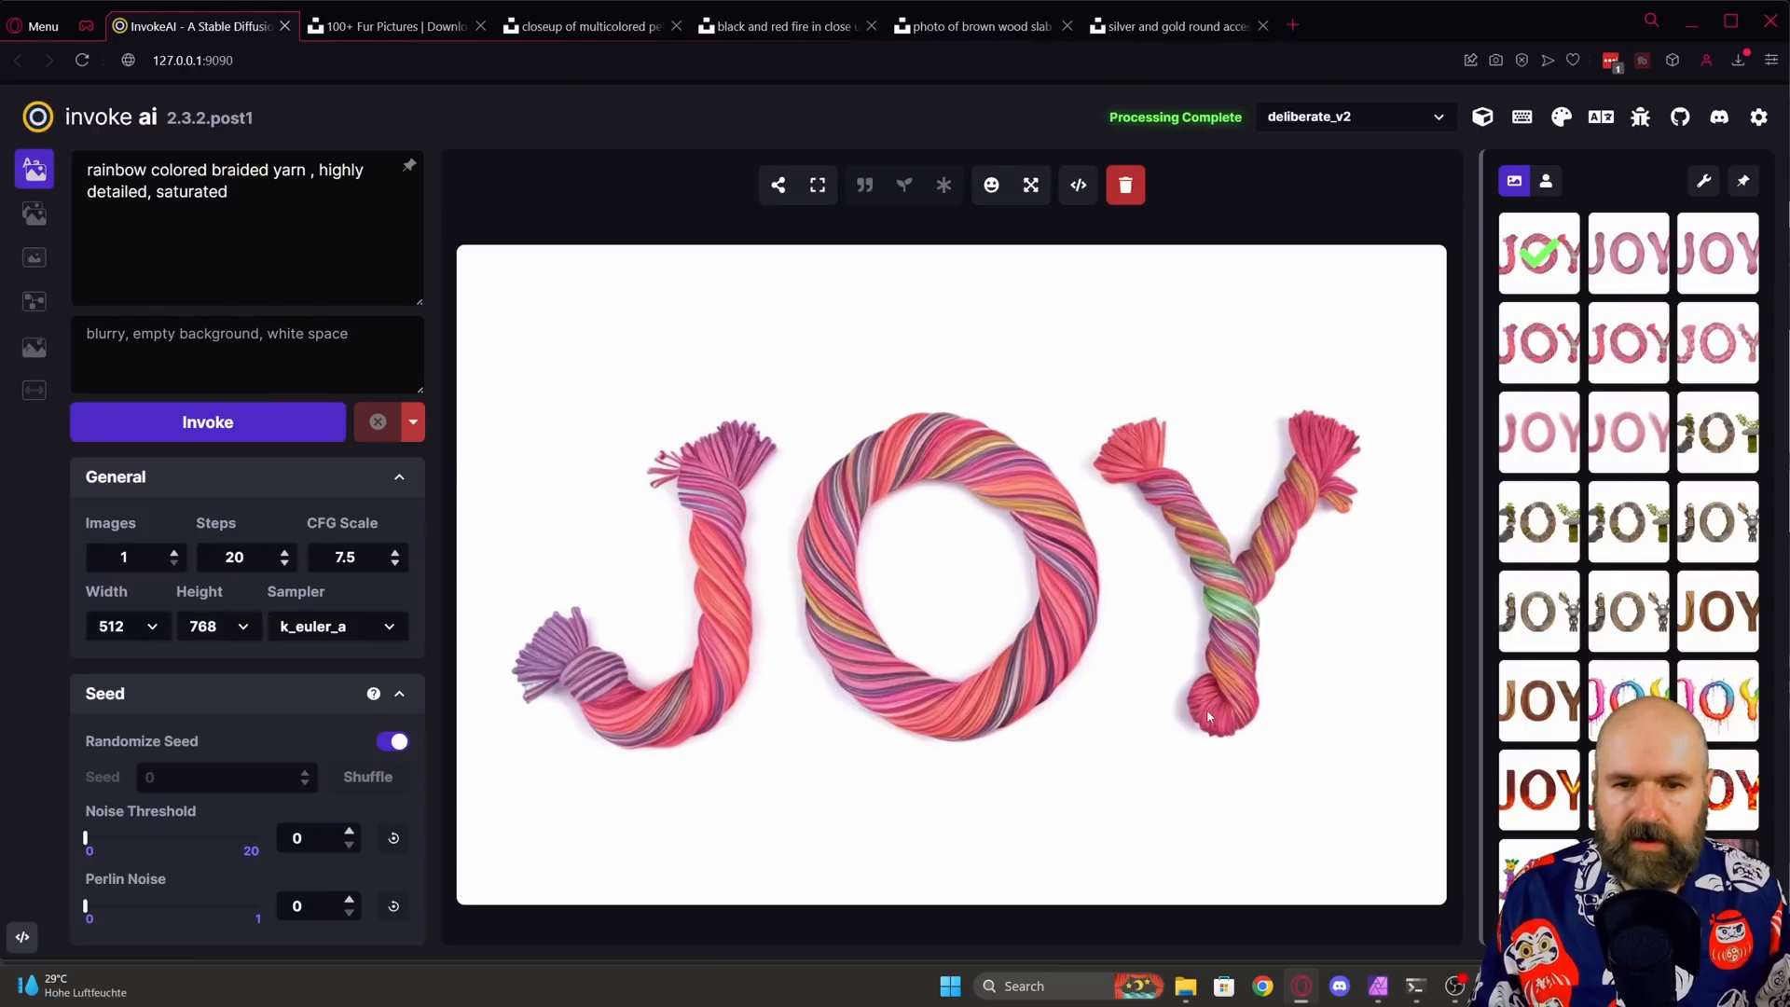
mouse_move(1104, 884)
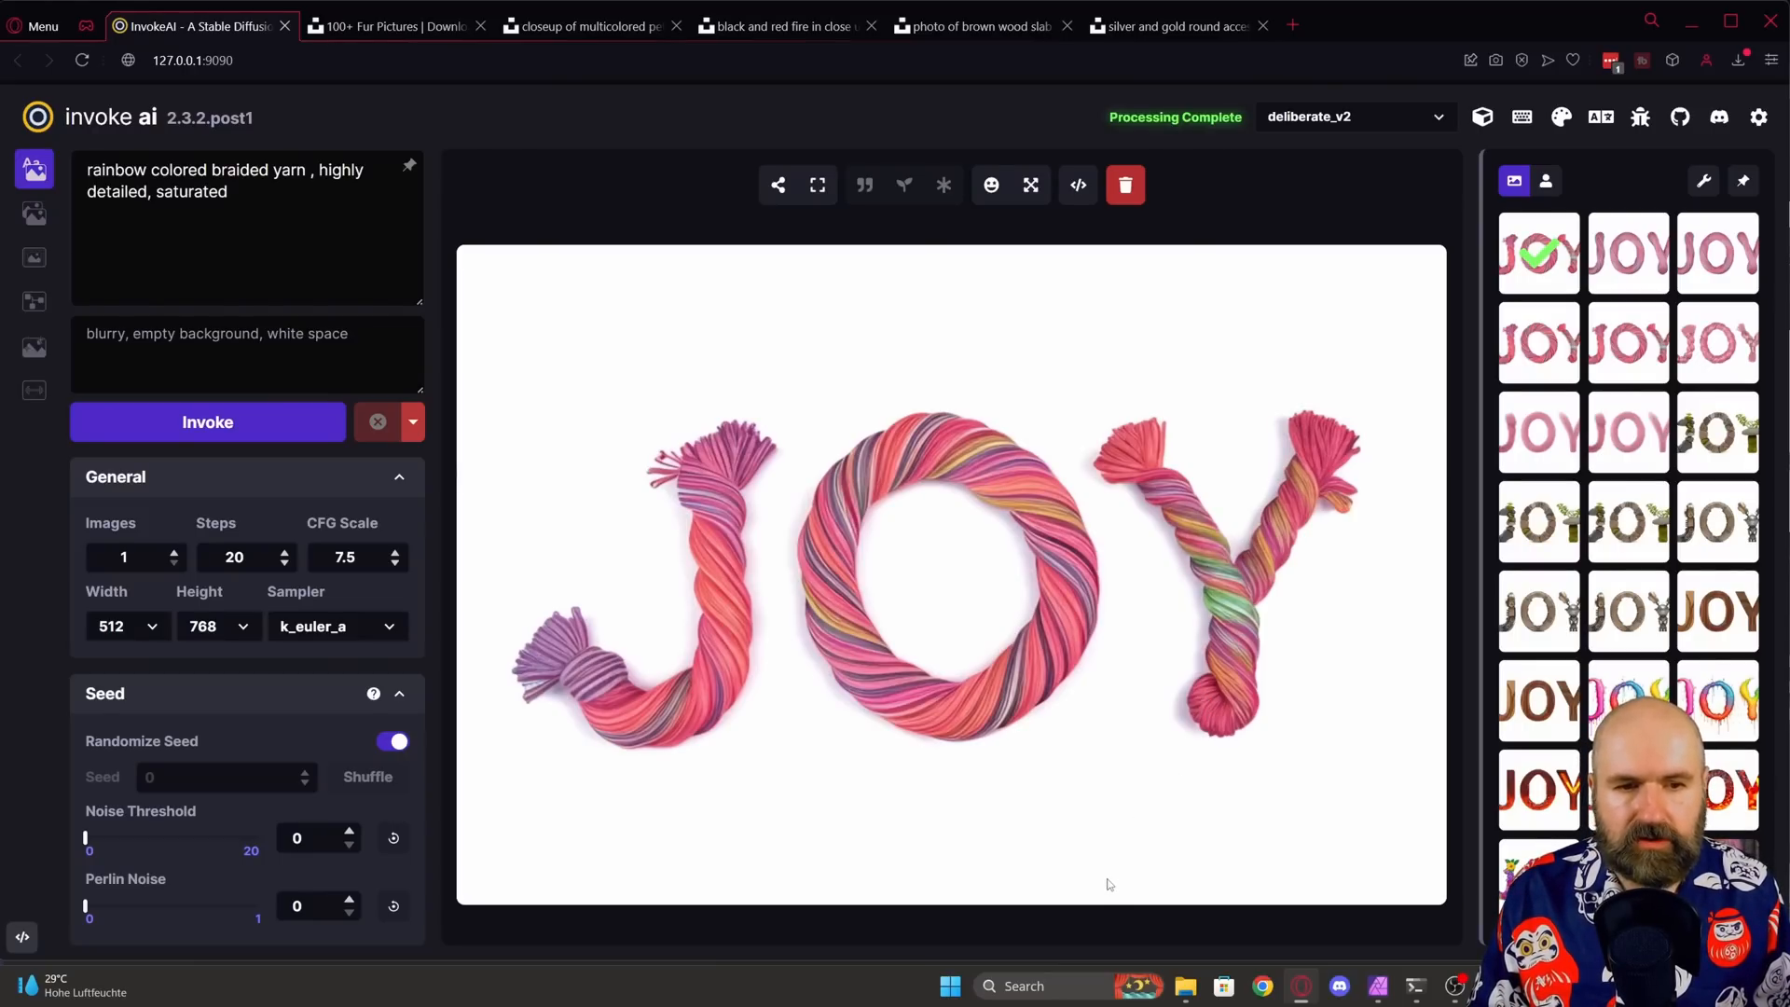